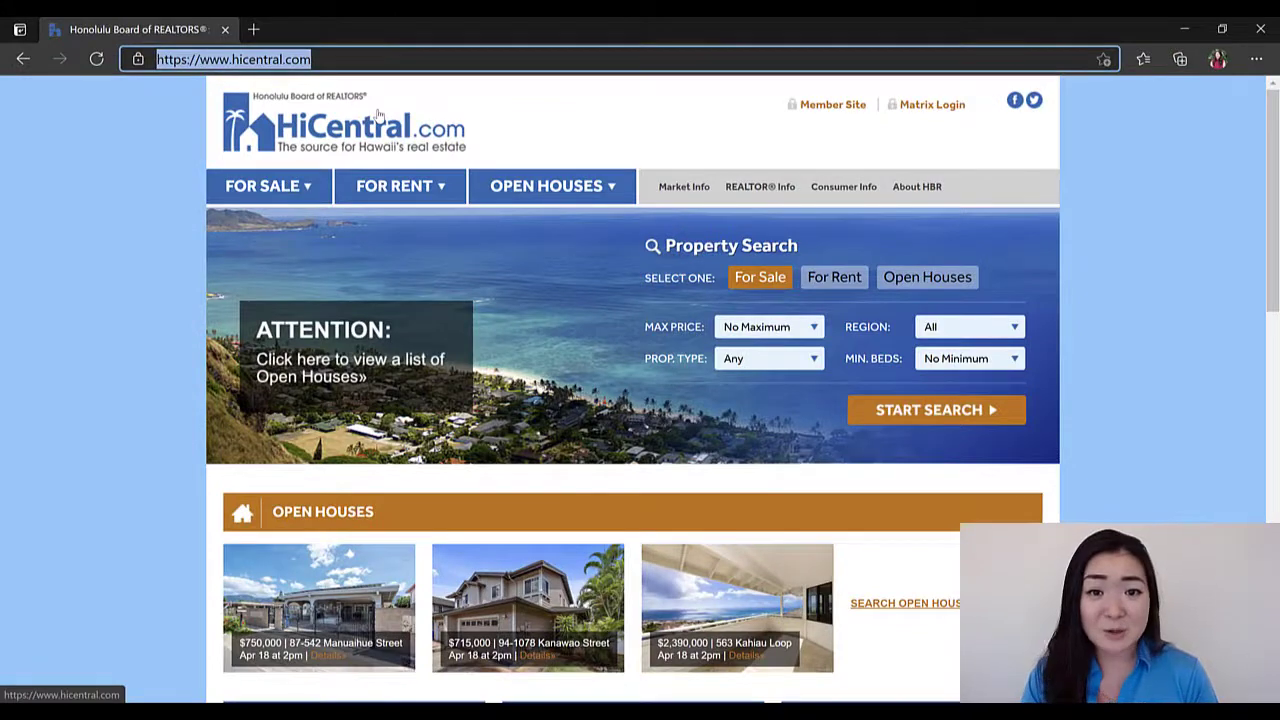
mouse_move(648, 152)
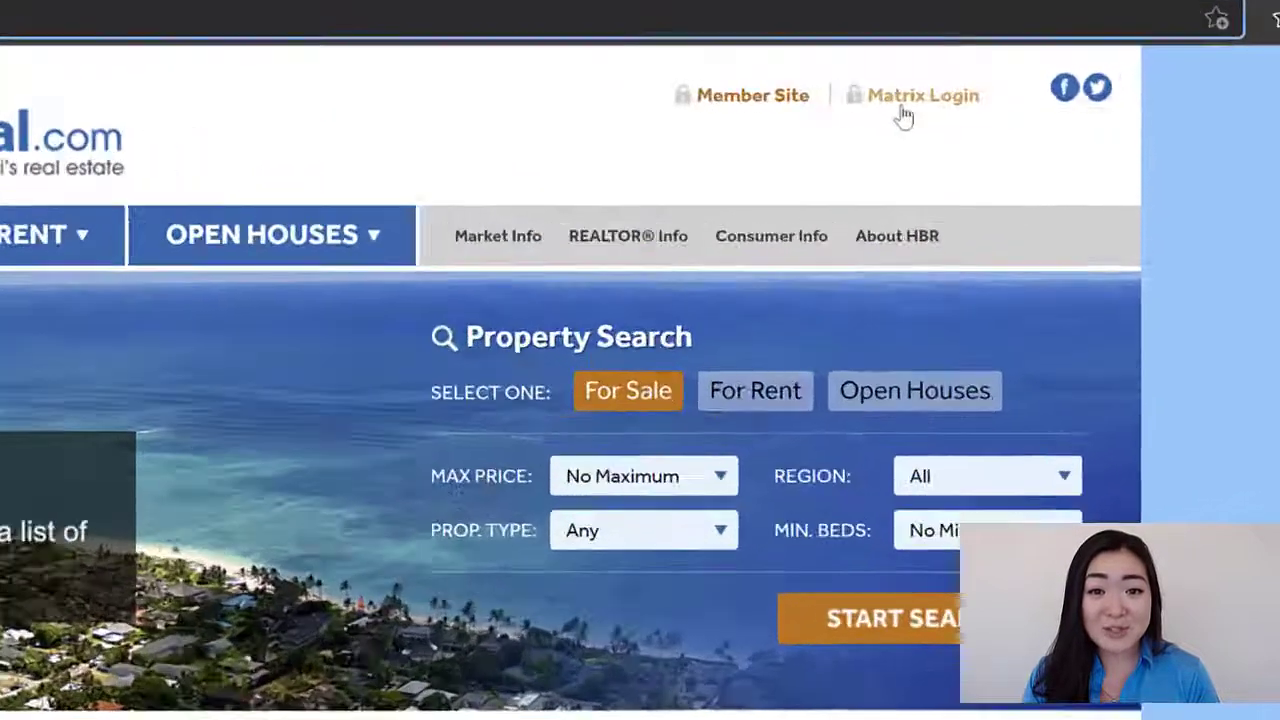
Step: Go to the HiCentral MLS login page via Matrix Login in the header
click(924, 96)
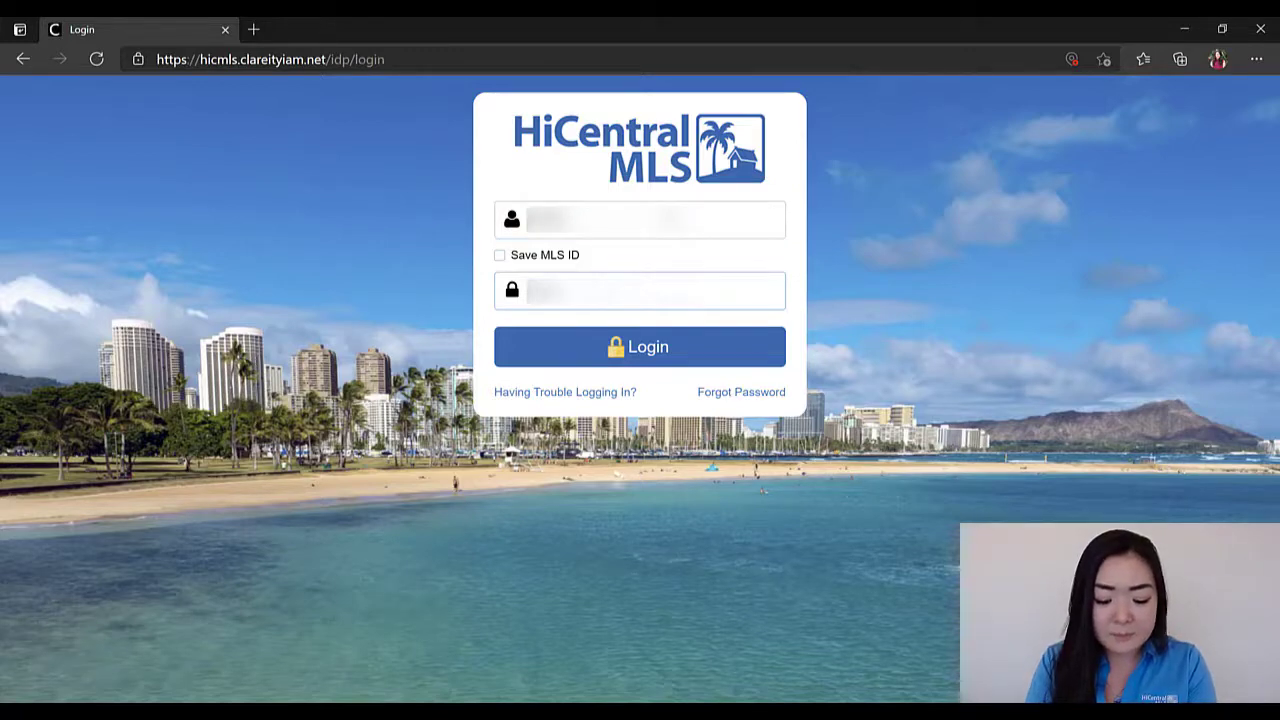
Step: Log into HiCentral MLS and show the April 20 Learn CMA course details in Training Schedule
click(640, 346)
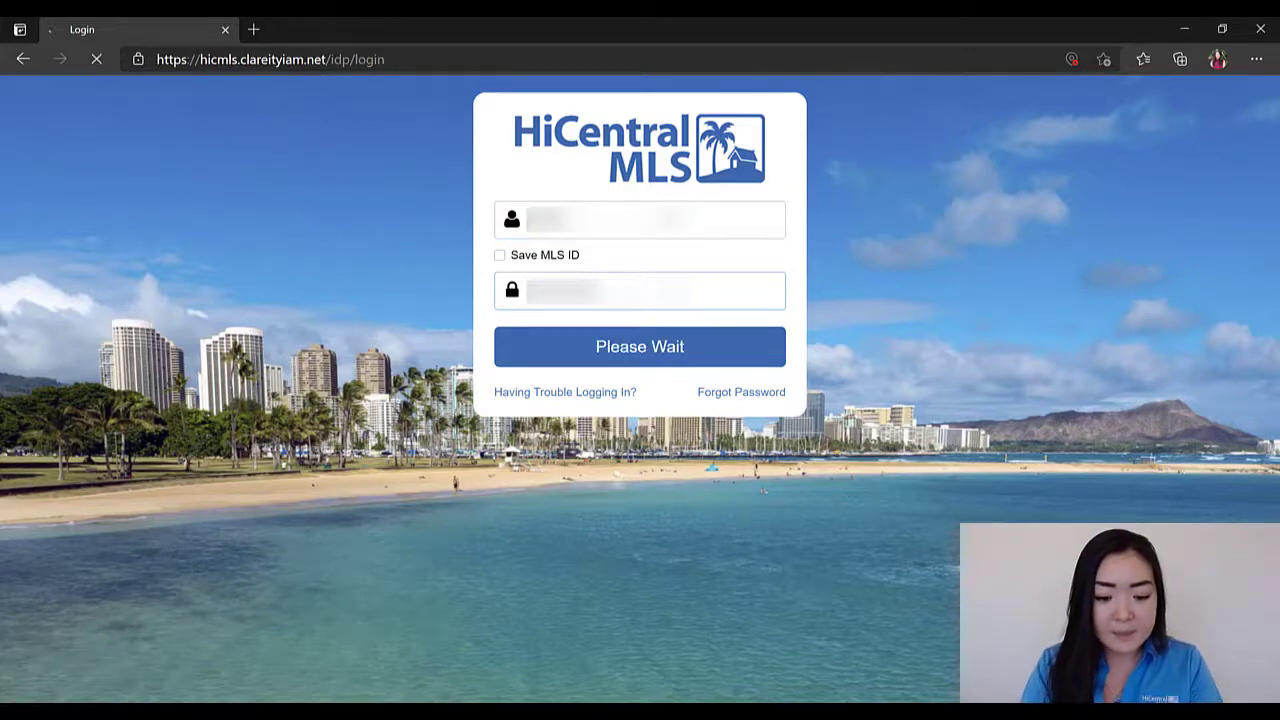
click(640, 346)
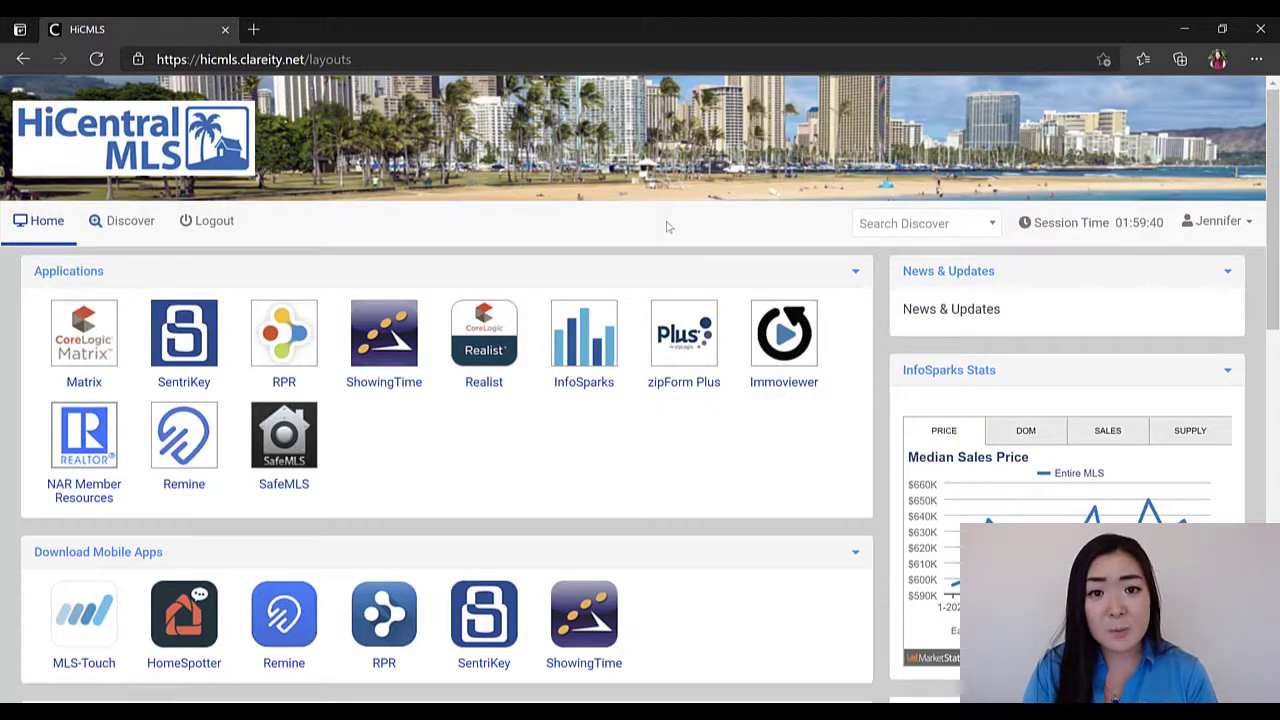
scroll(down, 3)
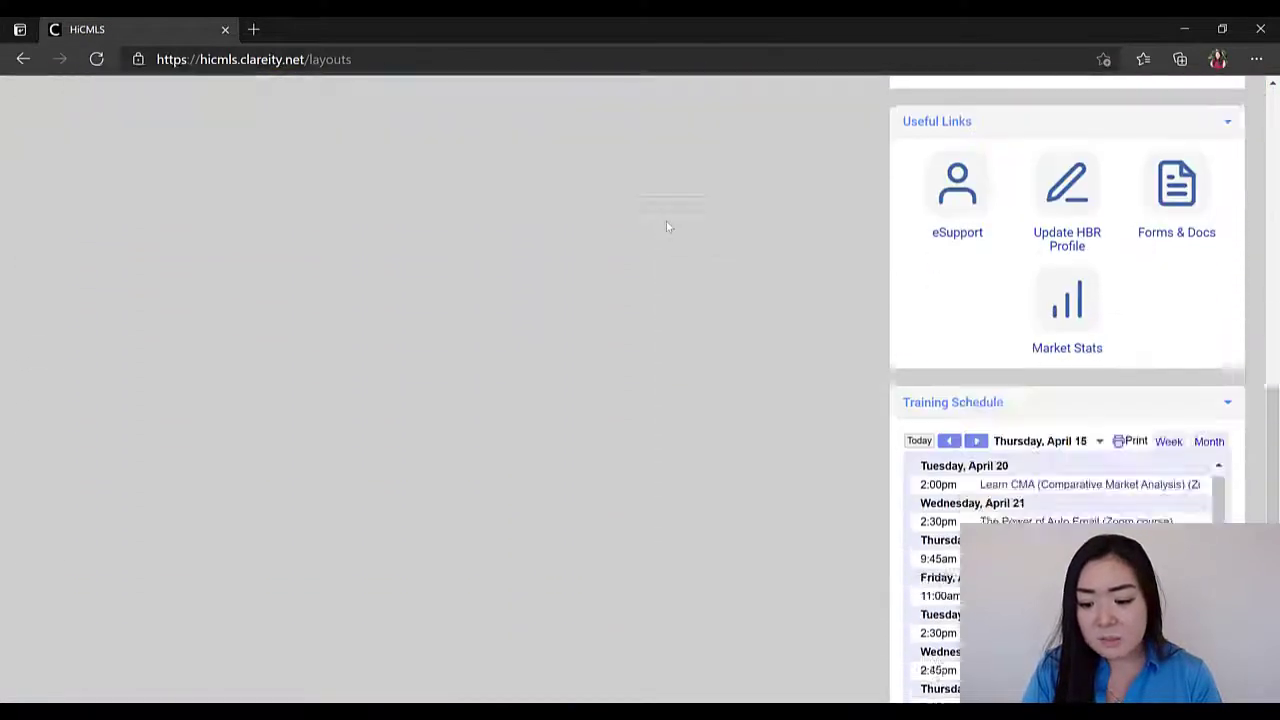
scroll(down, 3)
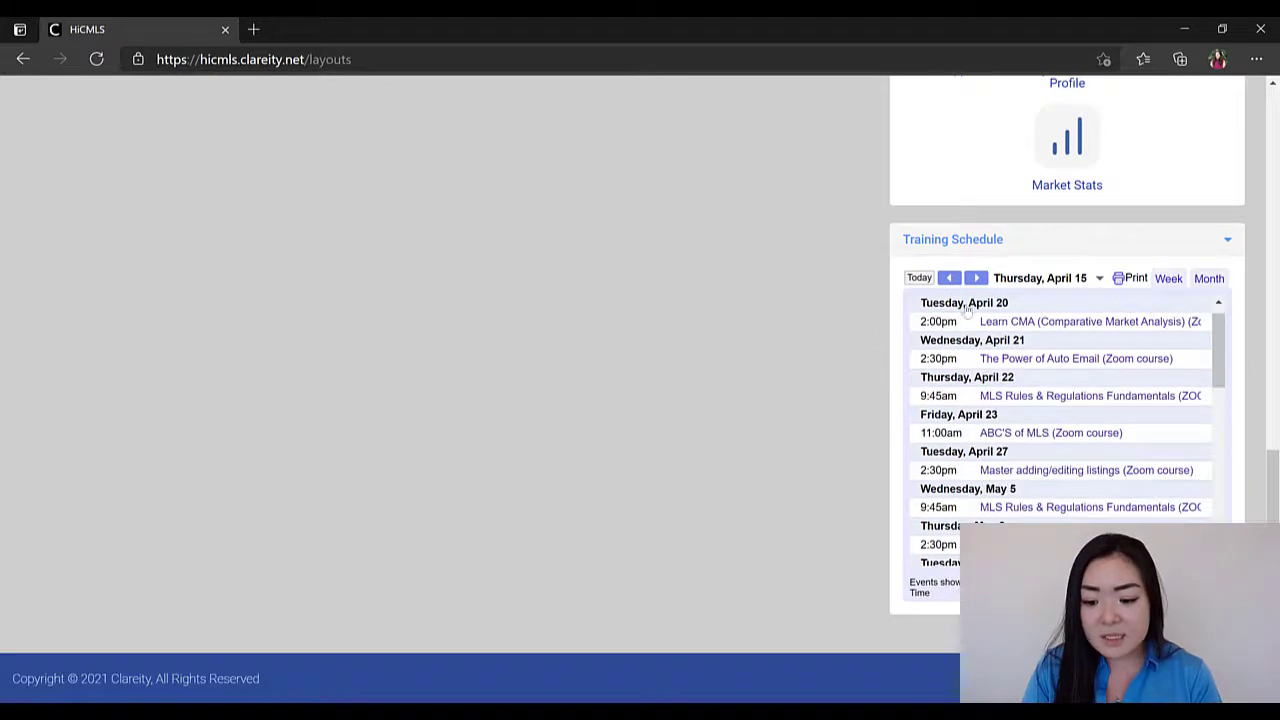
mouse_move(1056, 328)
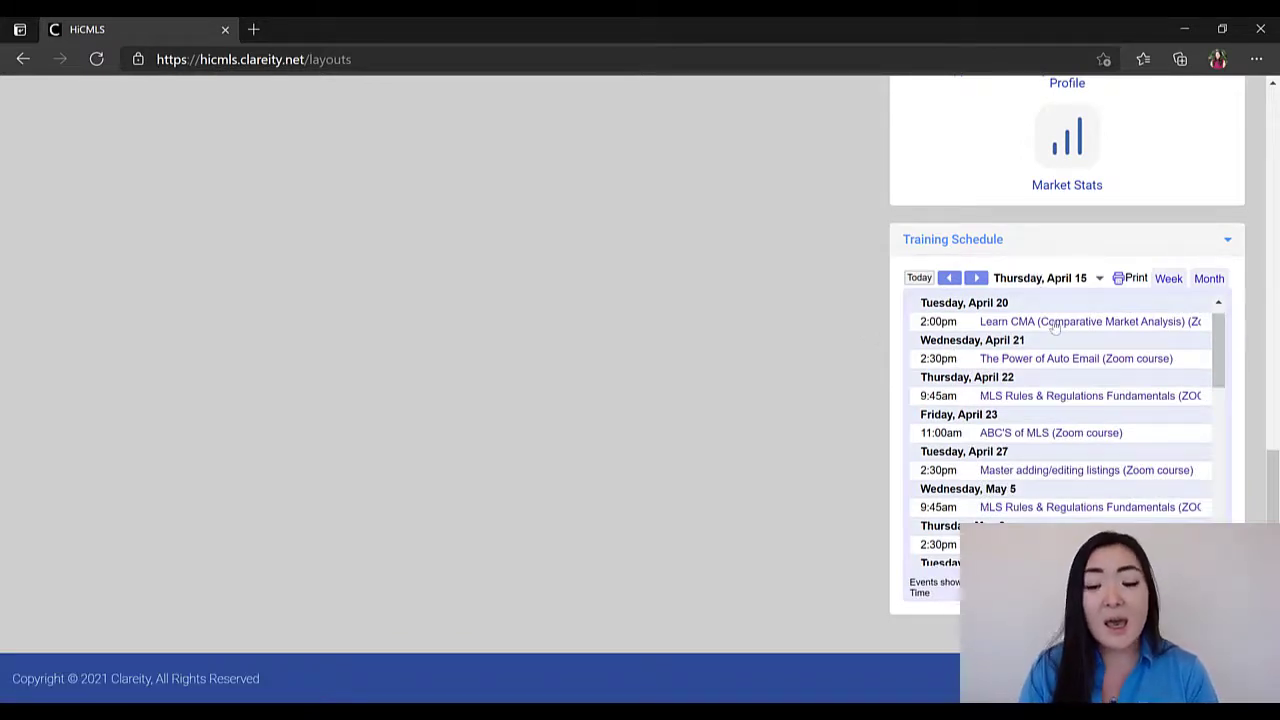
click(1082, 320)
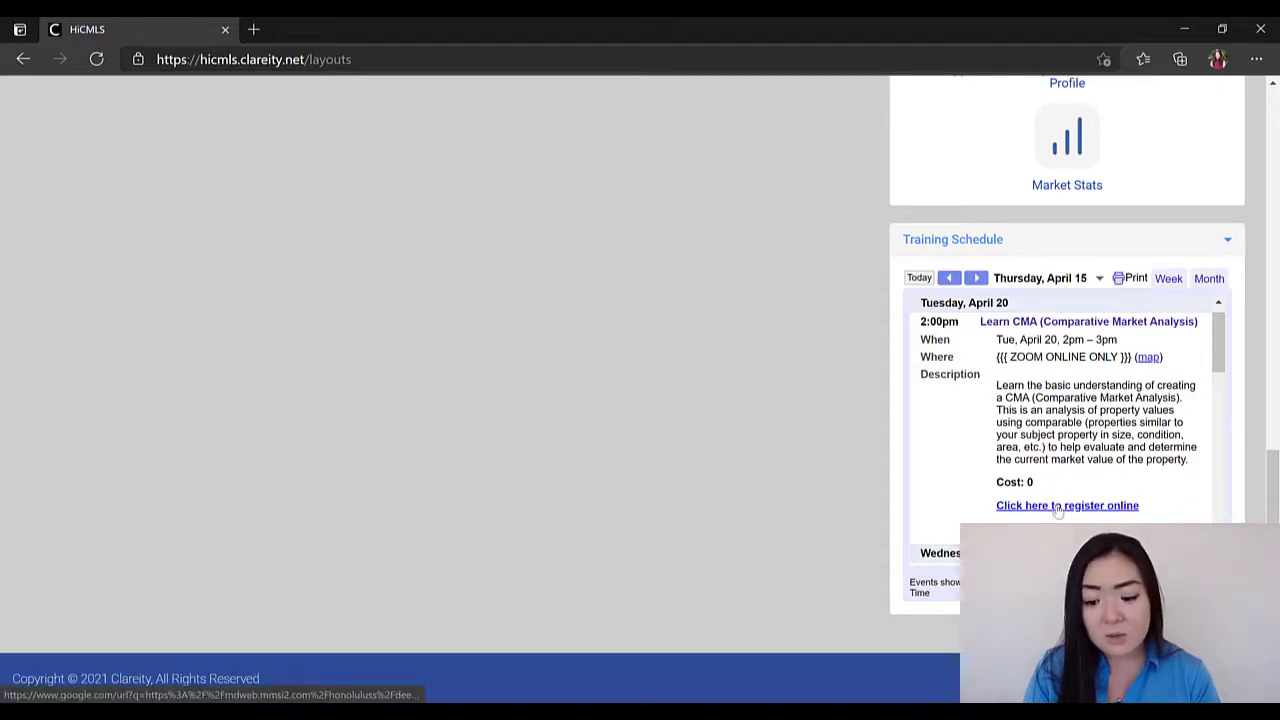
Step: Register online for Learn CMA and sign into HBR Member Services, landing on the course cart
click(1066, 504)
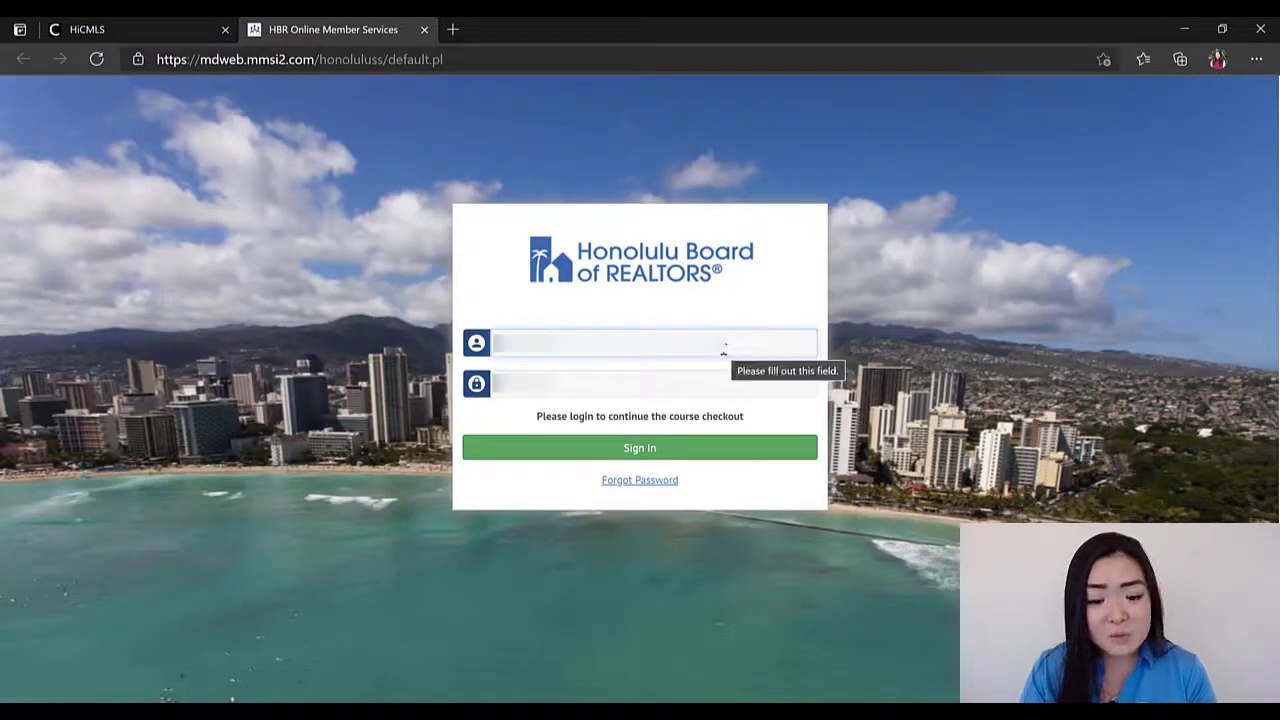
click(640, 342)
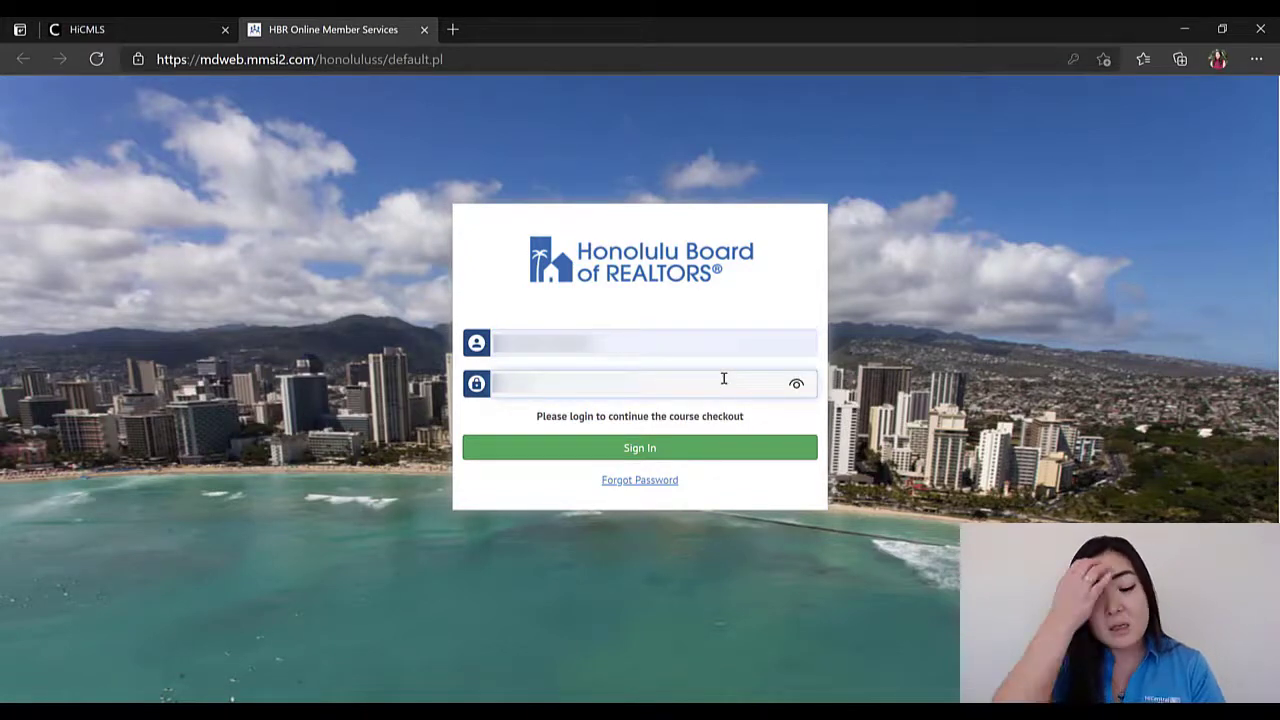
click(640, 448)
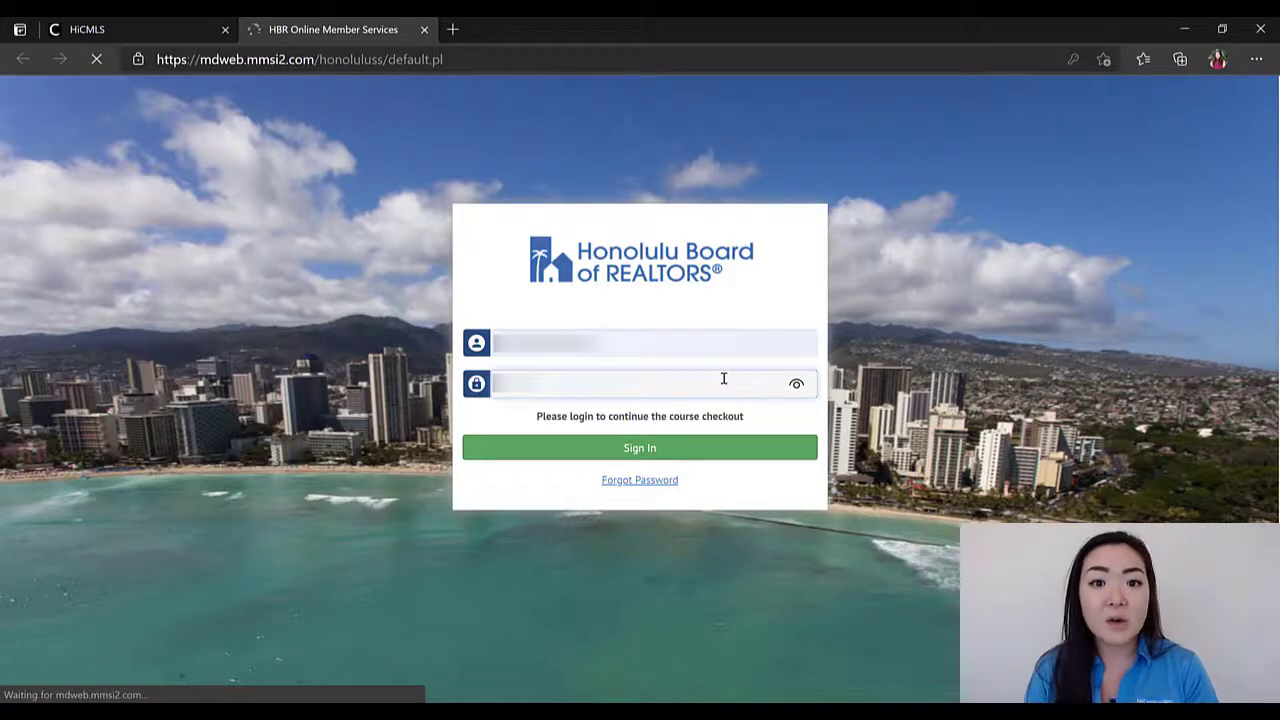
click(640, 448)
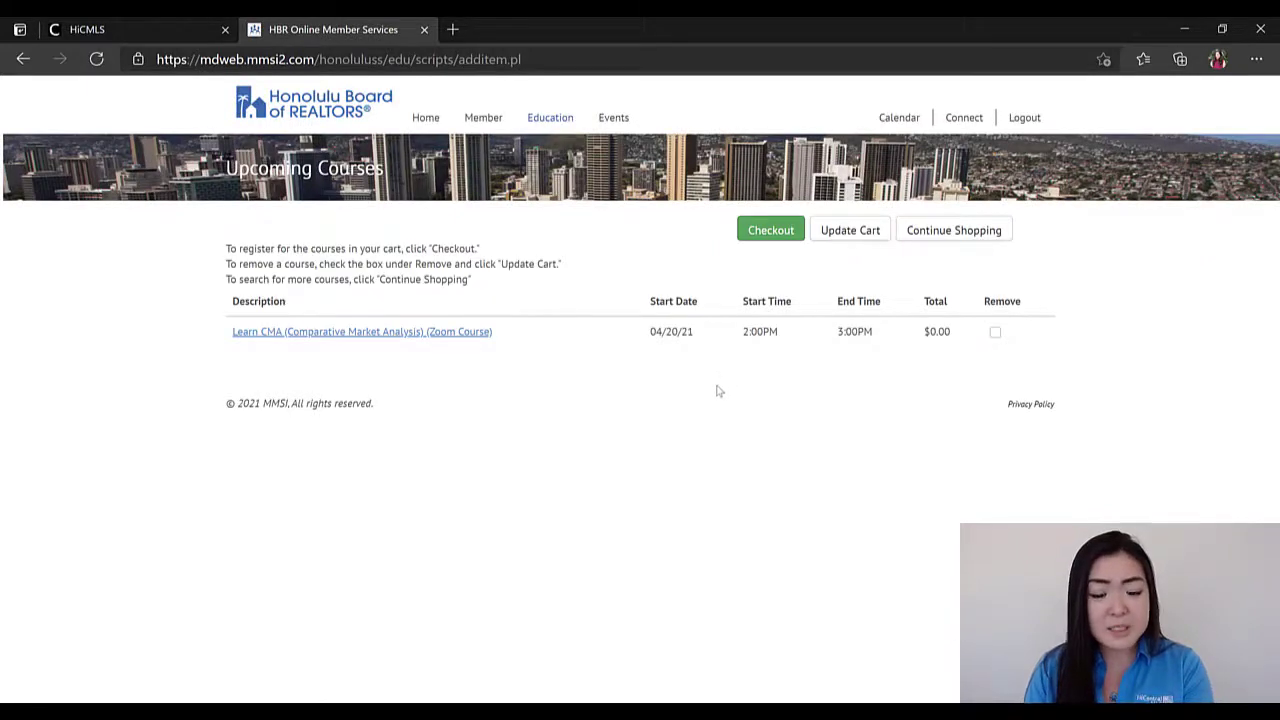
mouse_move(716, 354)
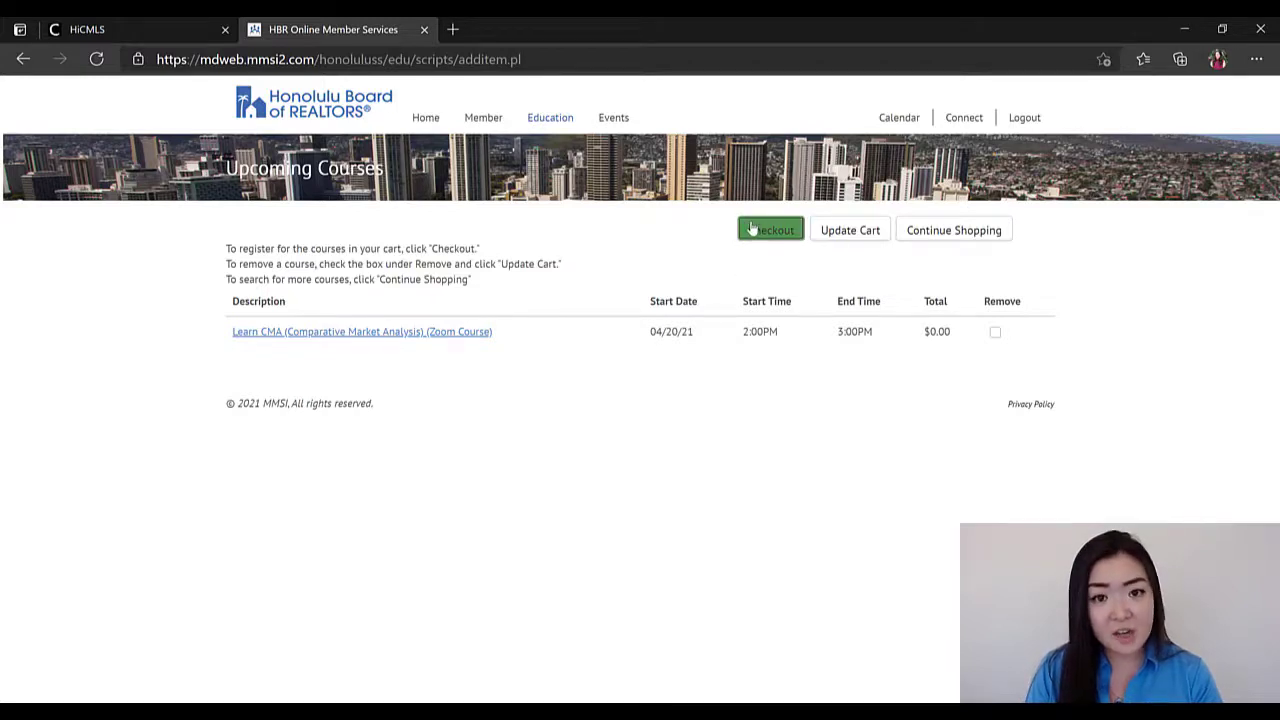
Step: Check out the free Learn CMA Zoom course through Payment Info and Review, then register
click(770, 228)
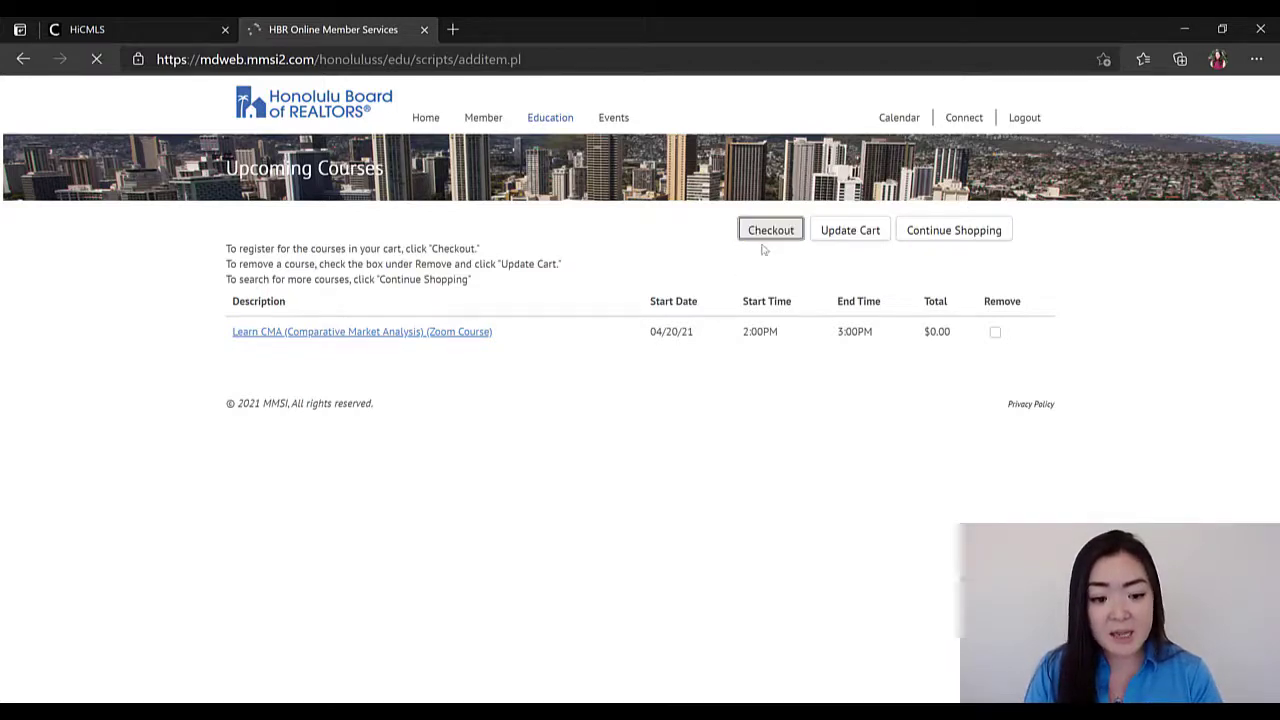
click(770, 230)
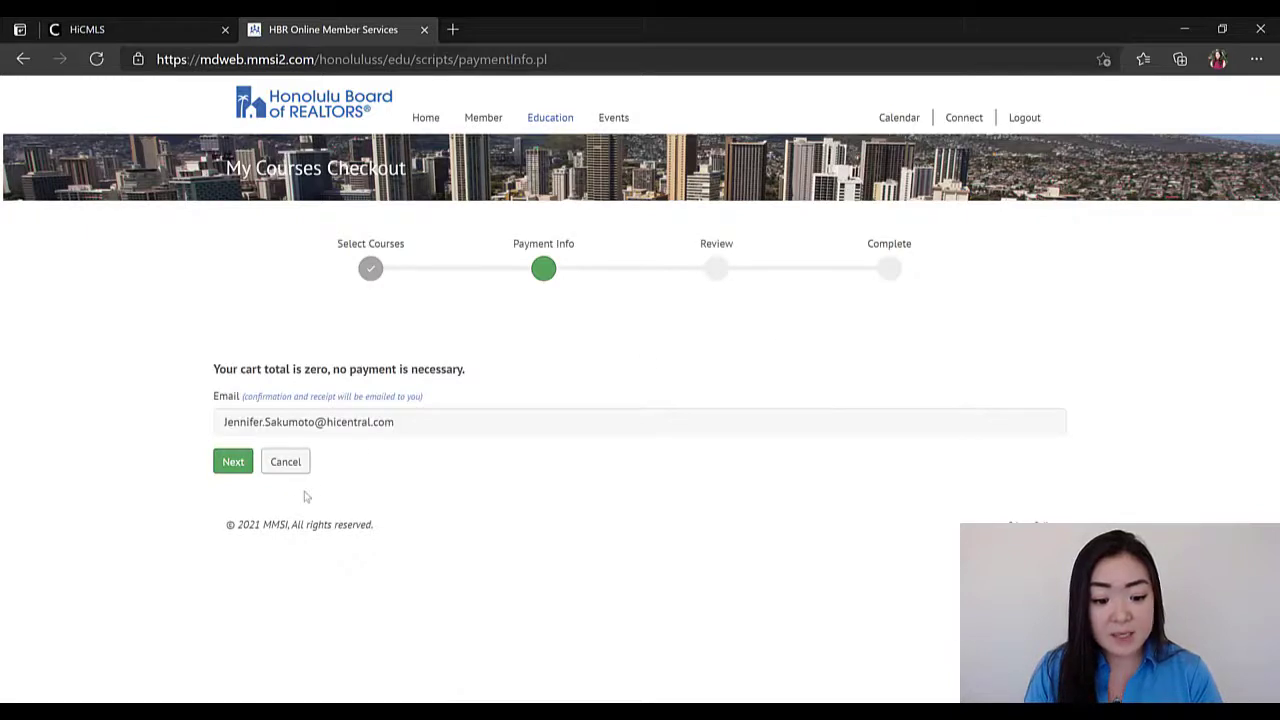
mouse_move(232, 488)
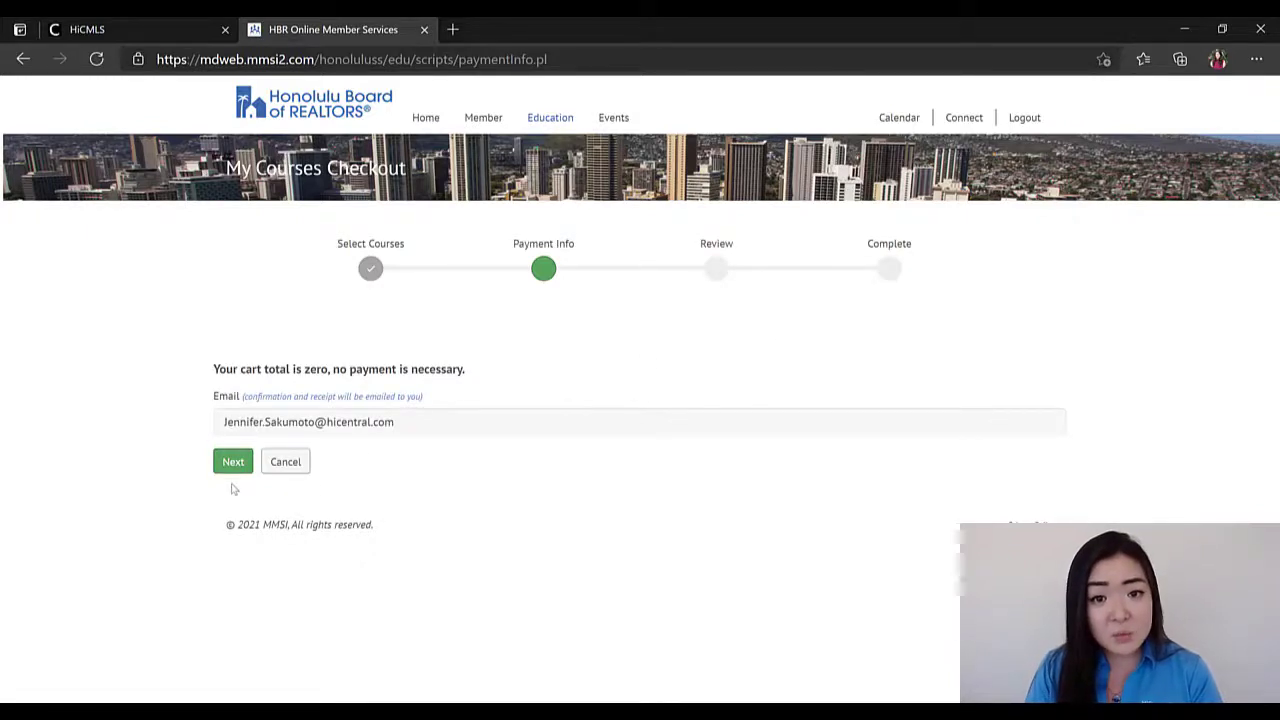
click(232, 460)
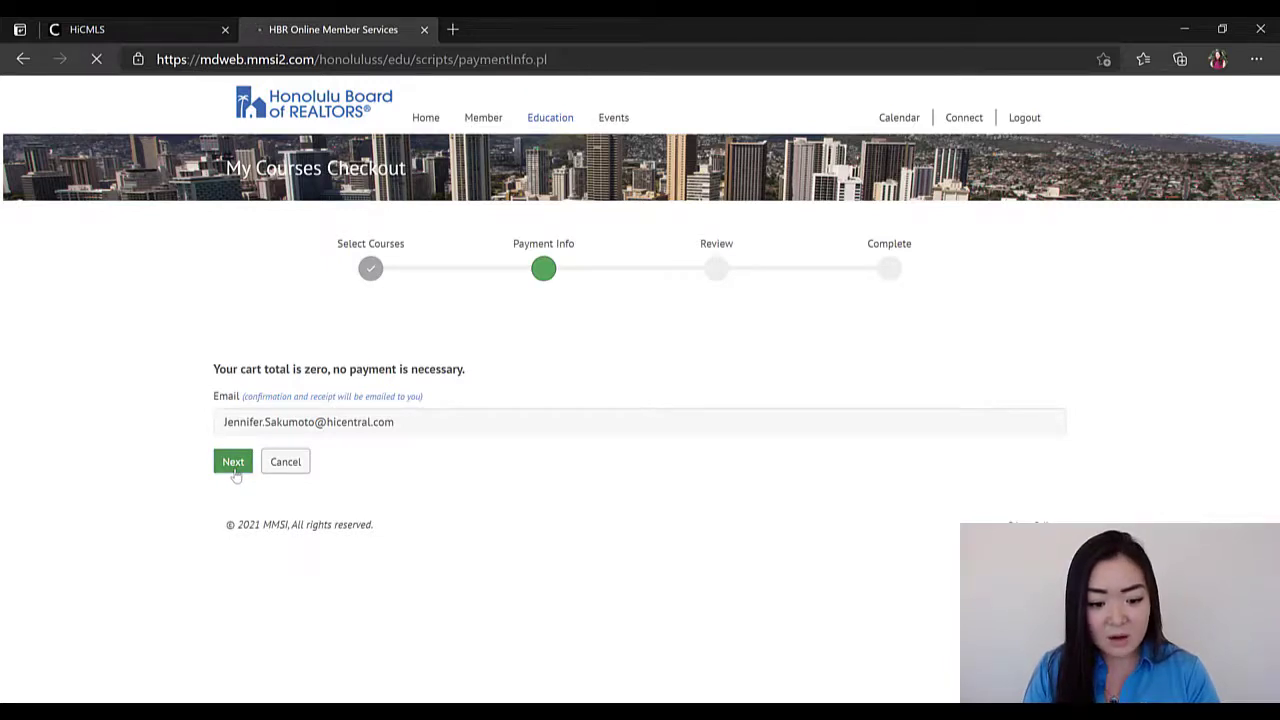
click(232, 460)
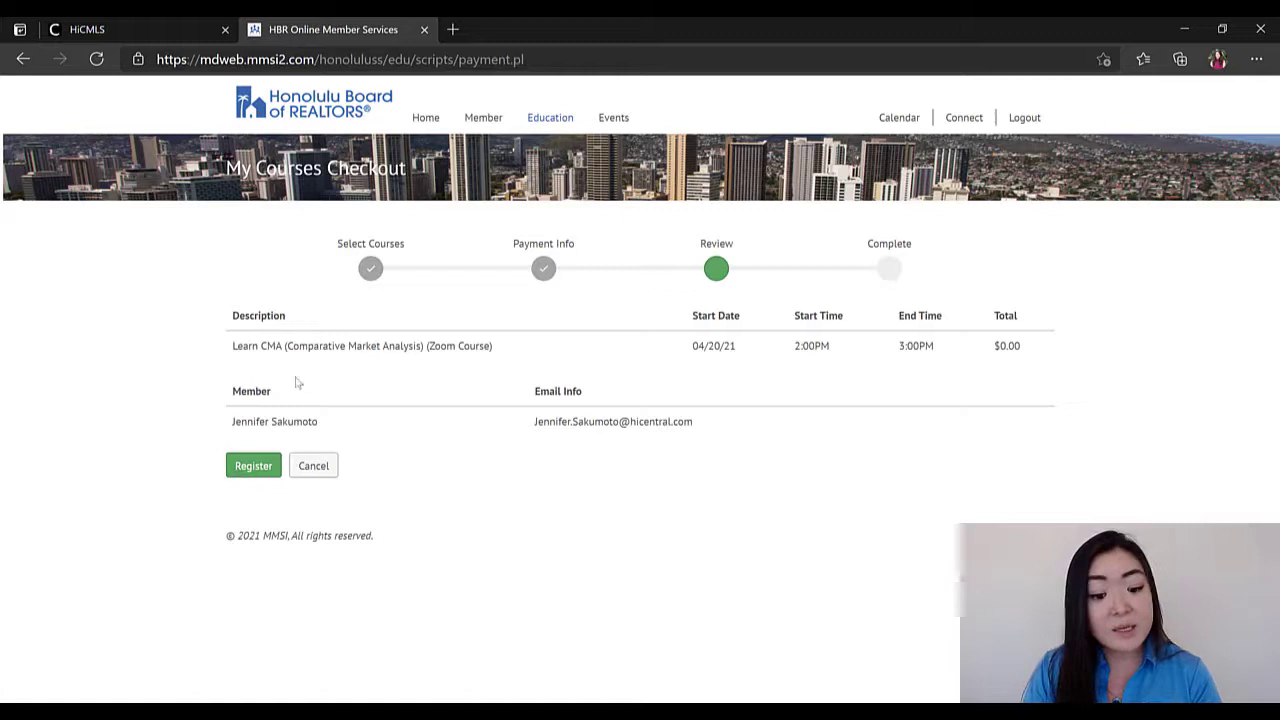
mouse_move(316, 344)
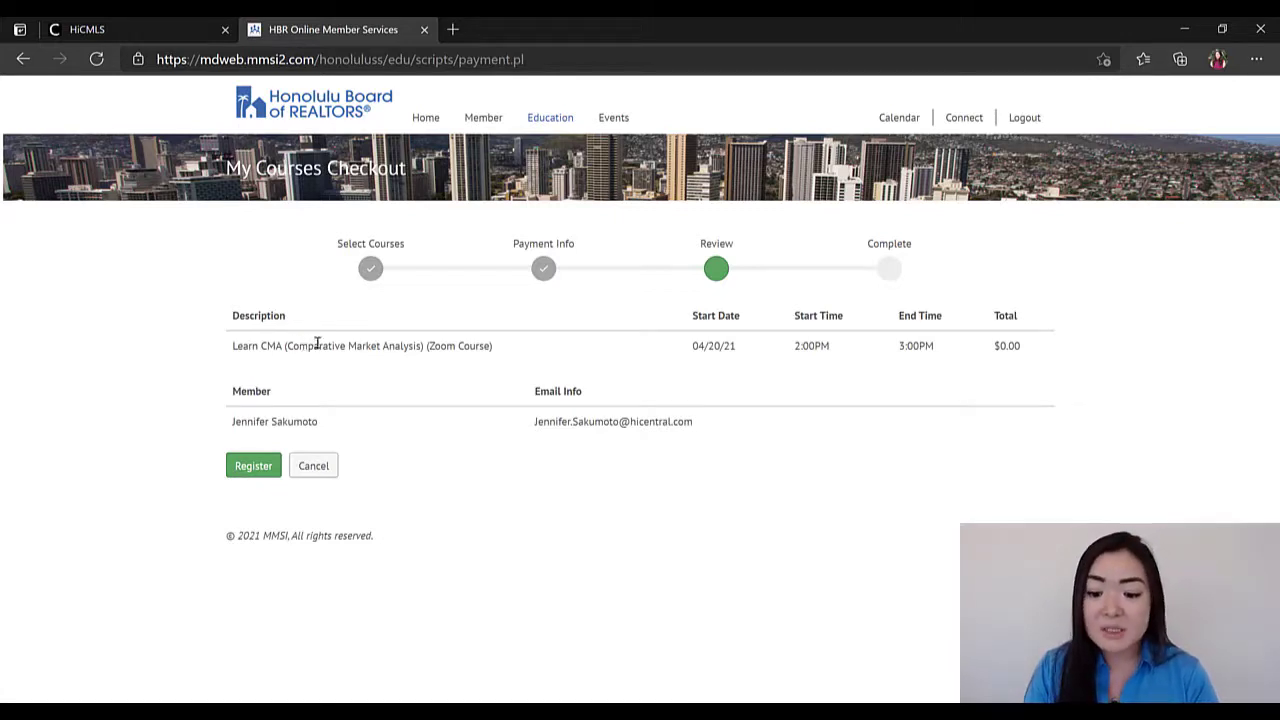
mouse_move(958, 342)
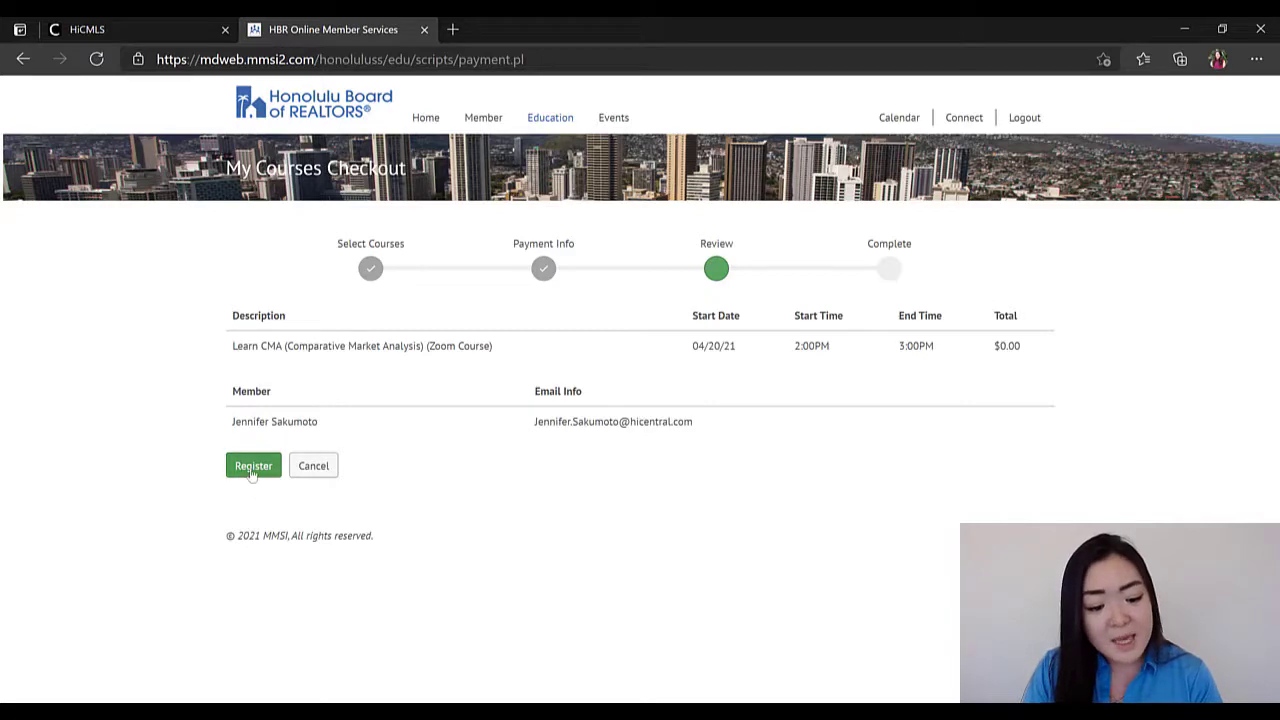
click(252, 464)
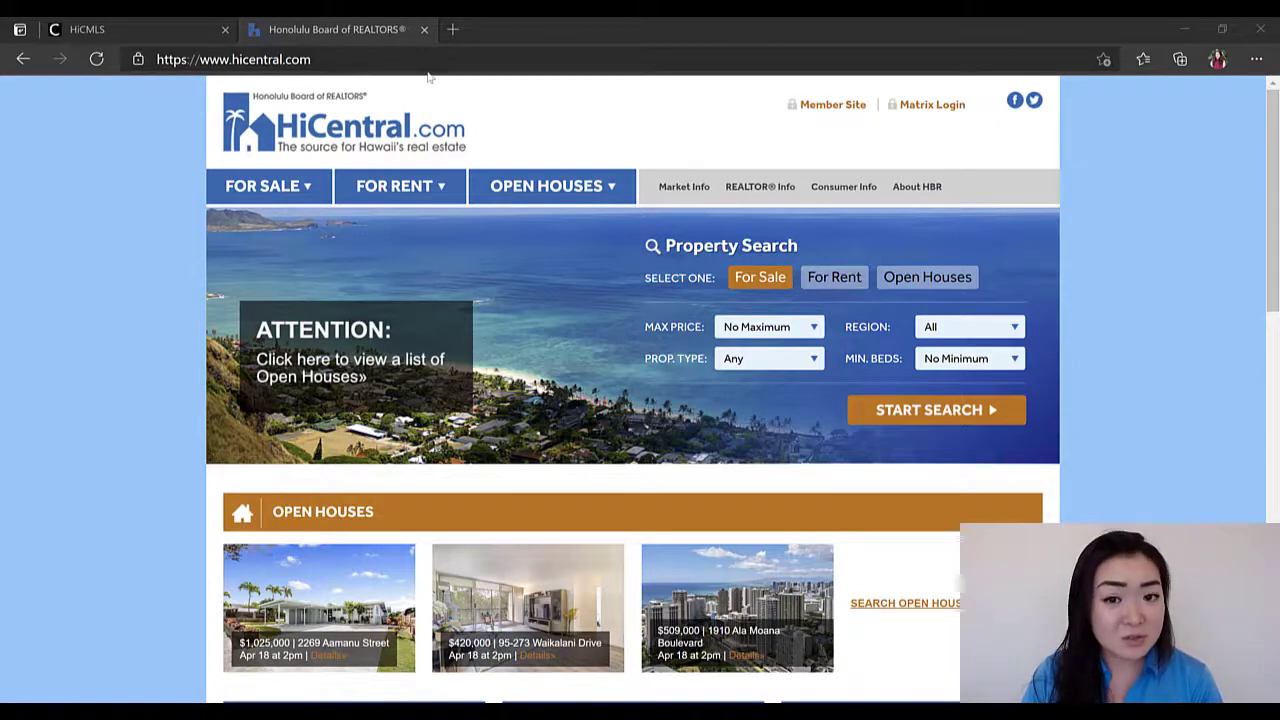
mouse_move(900, 134)
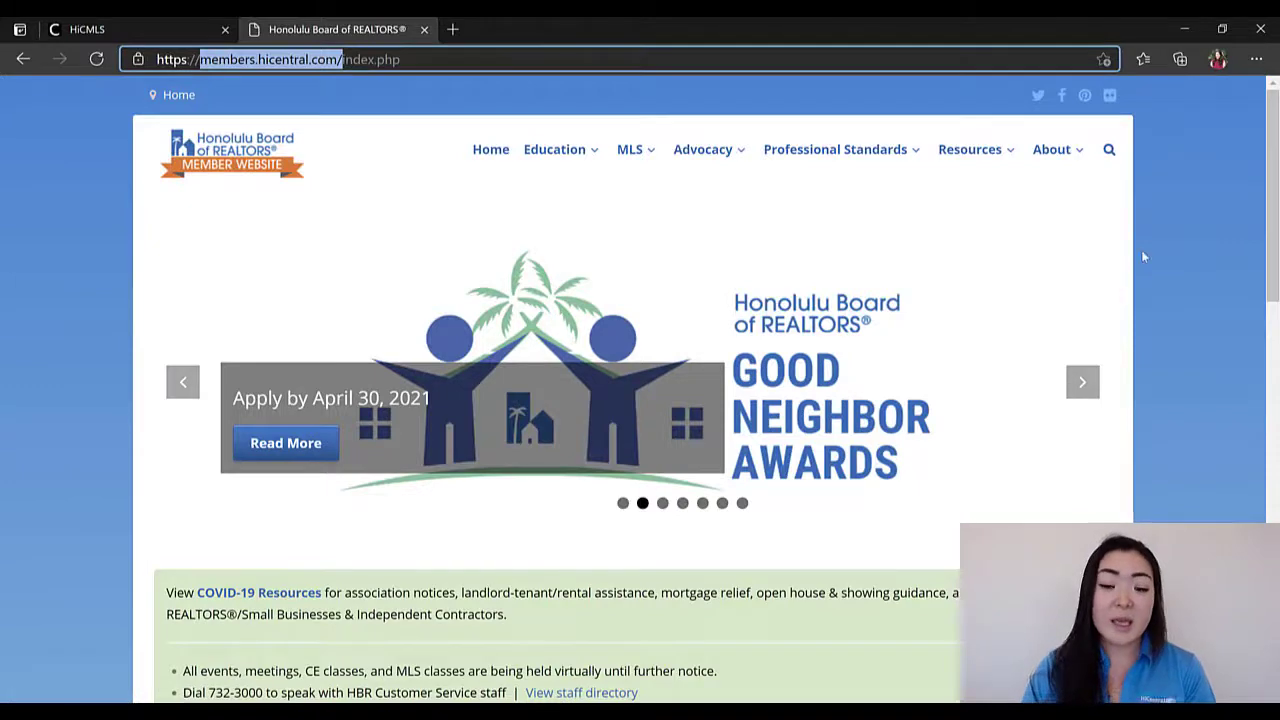
mouse_move(1150, 252)
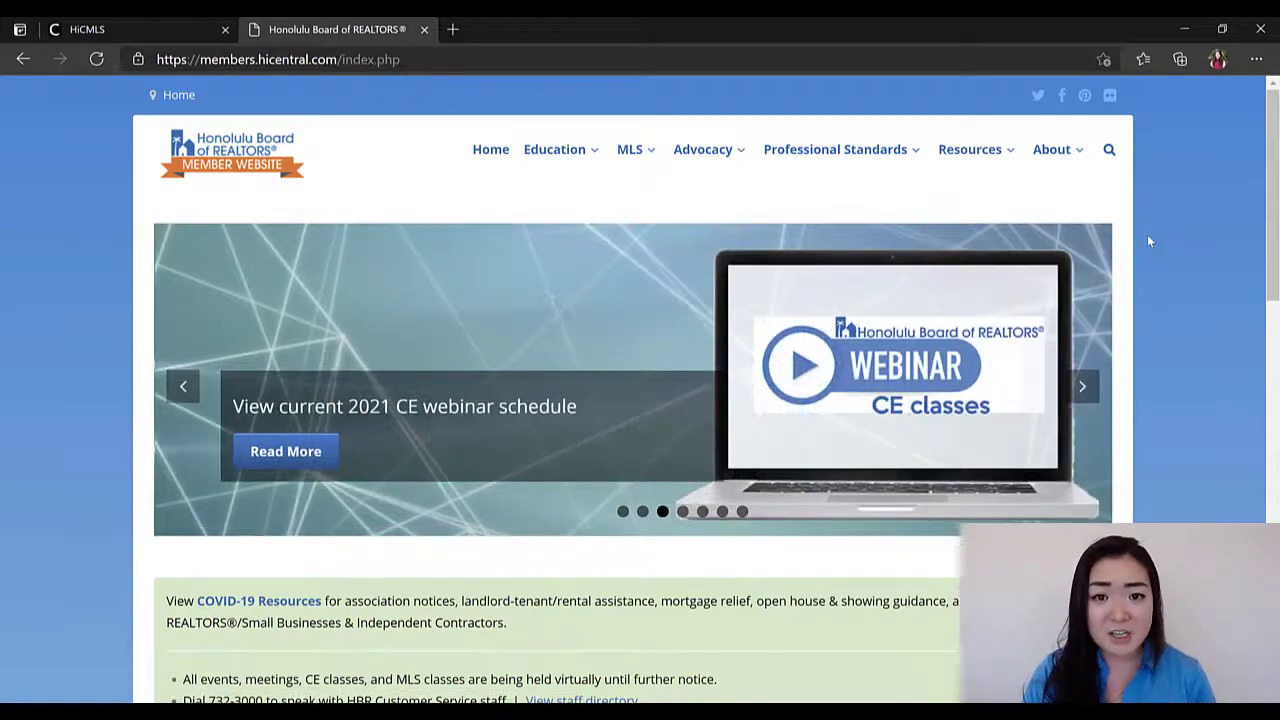
Step: Scroll the member website home page down to the Calendar and Make a Payment tiles
scroll(down, 3)
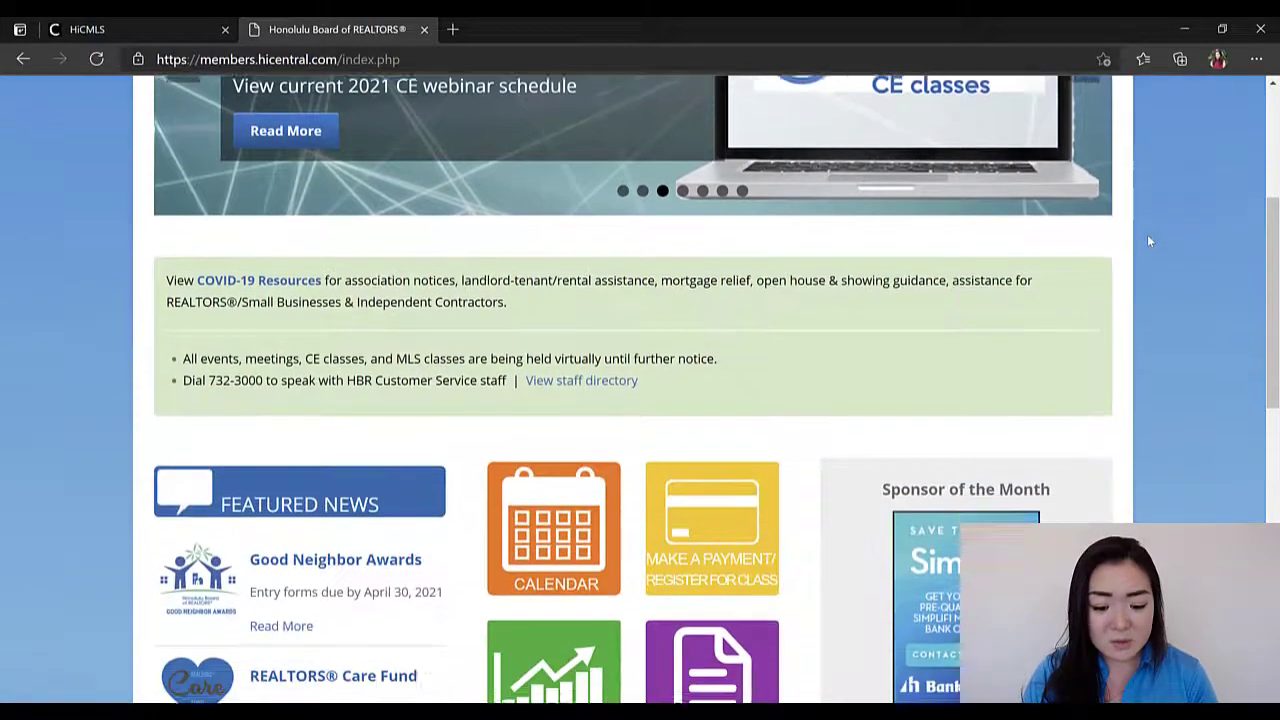
scroll(down, 3)
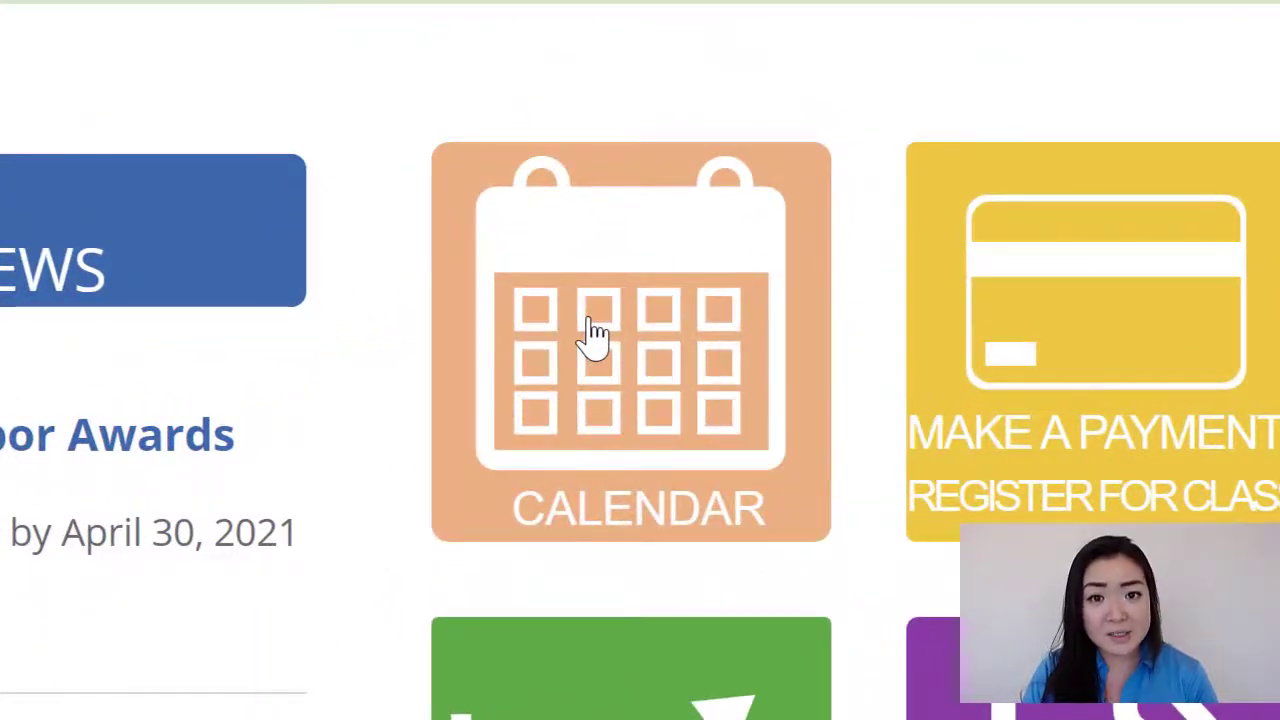
Step: Browse the HBR member calendar and start Zoom registration for the Leeward Regional Meeting
click(630, 344)
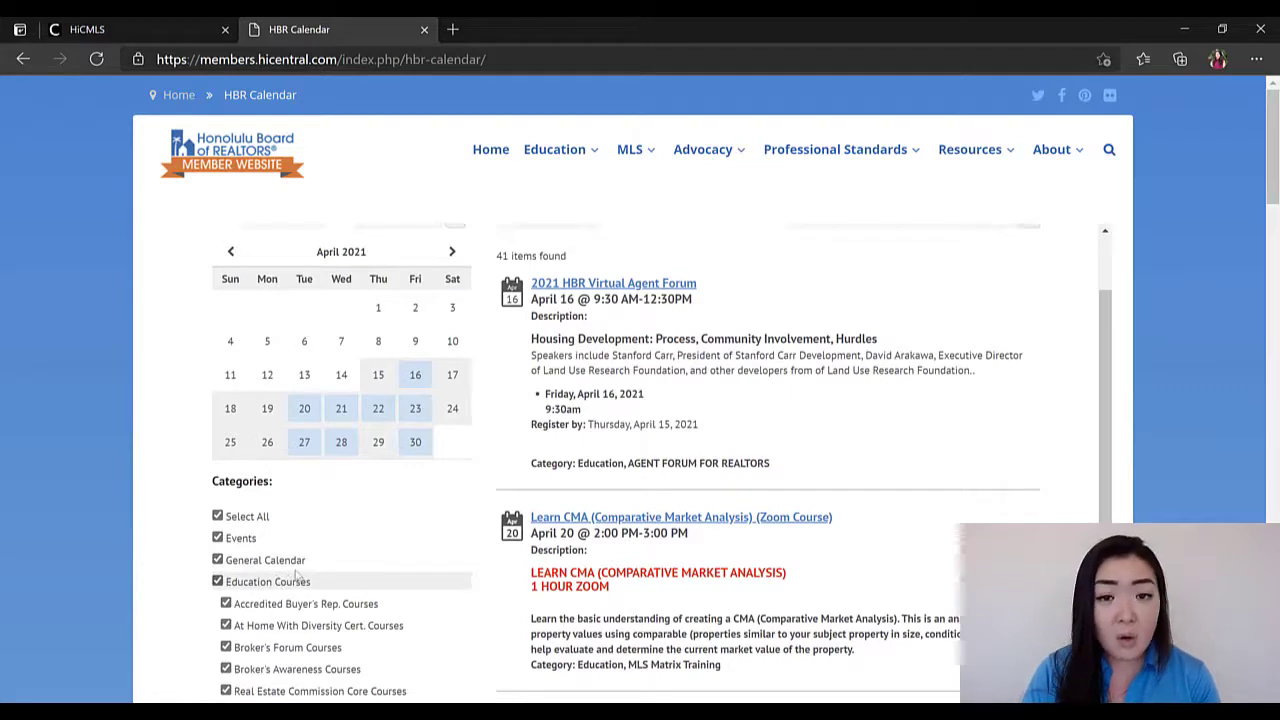
scroll(up, 3)
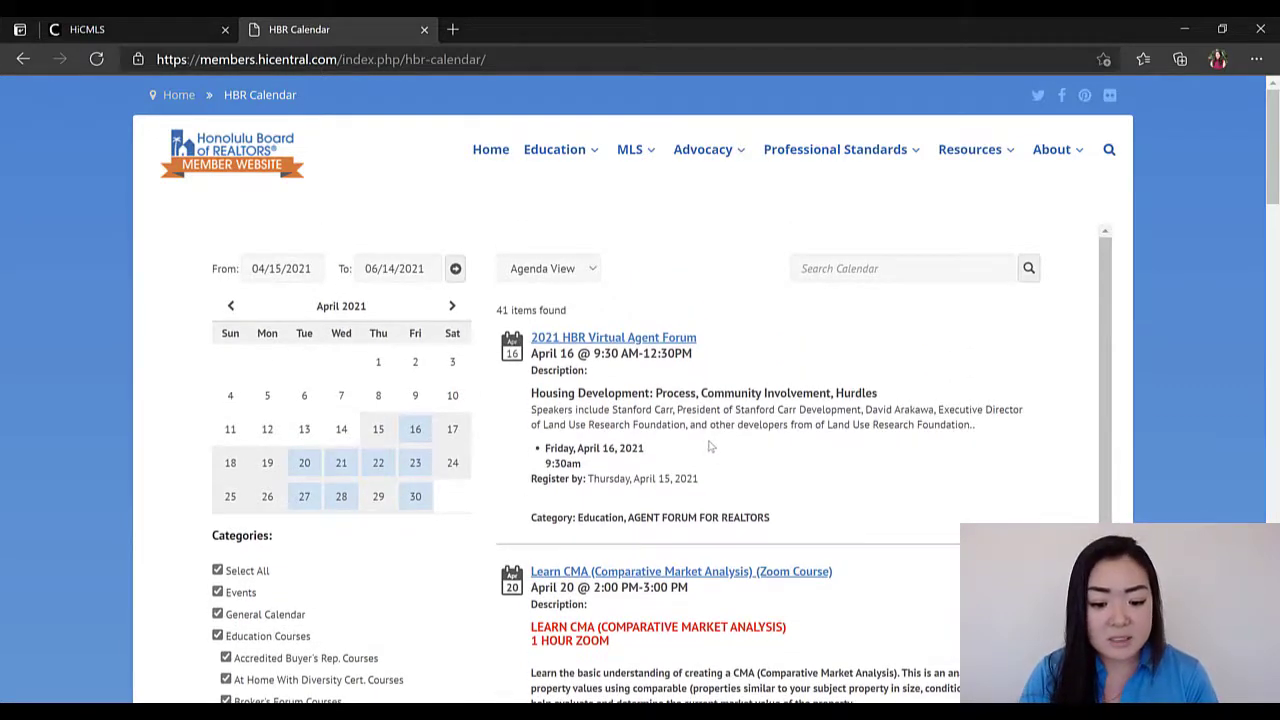
scroll(down, 3)
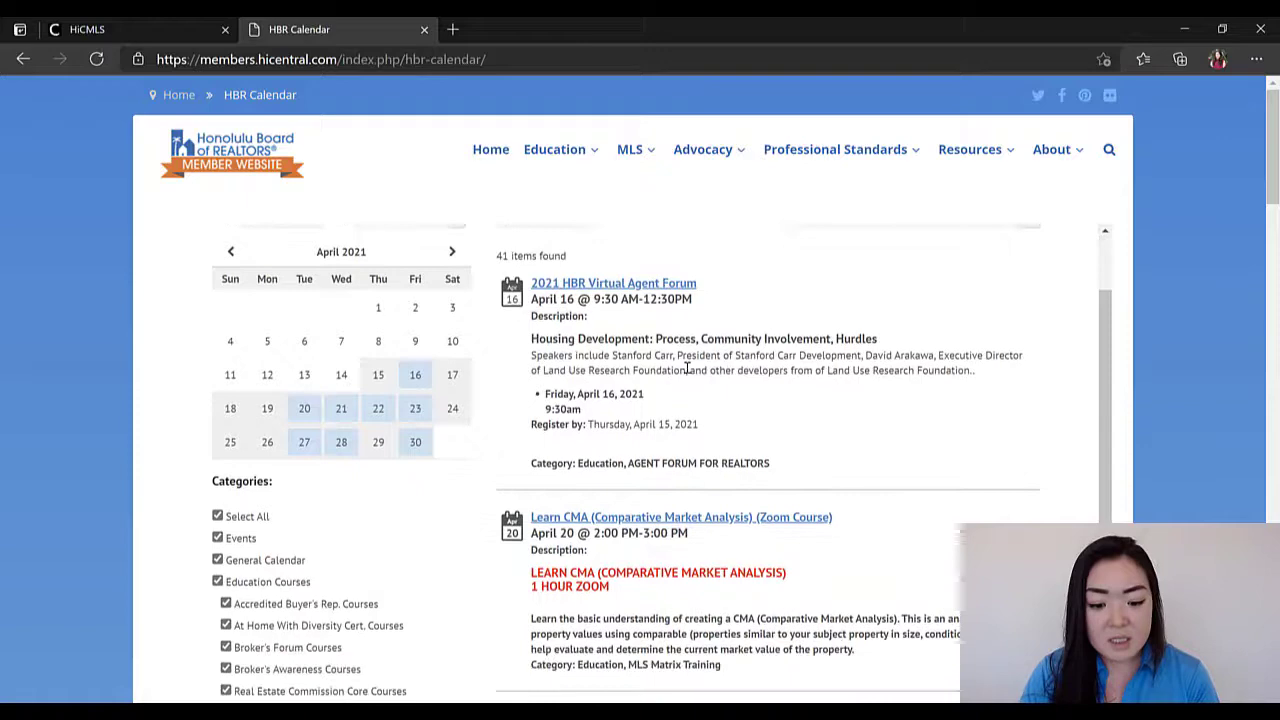
scroll(down, 3)
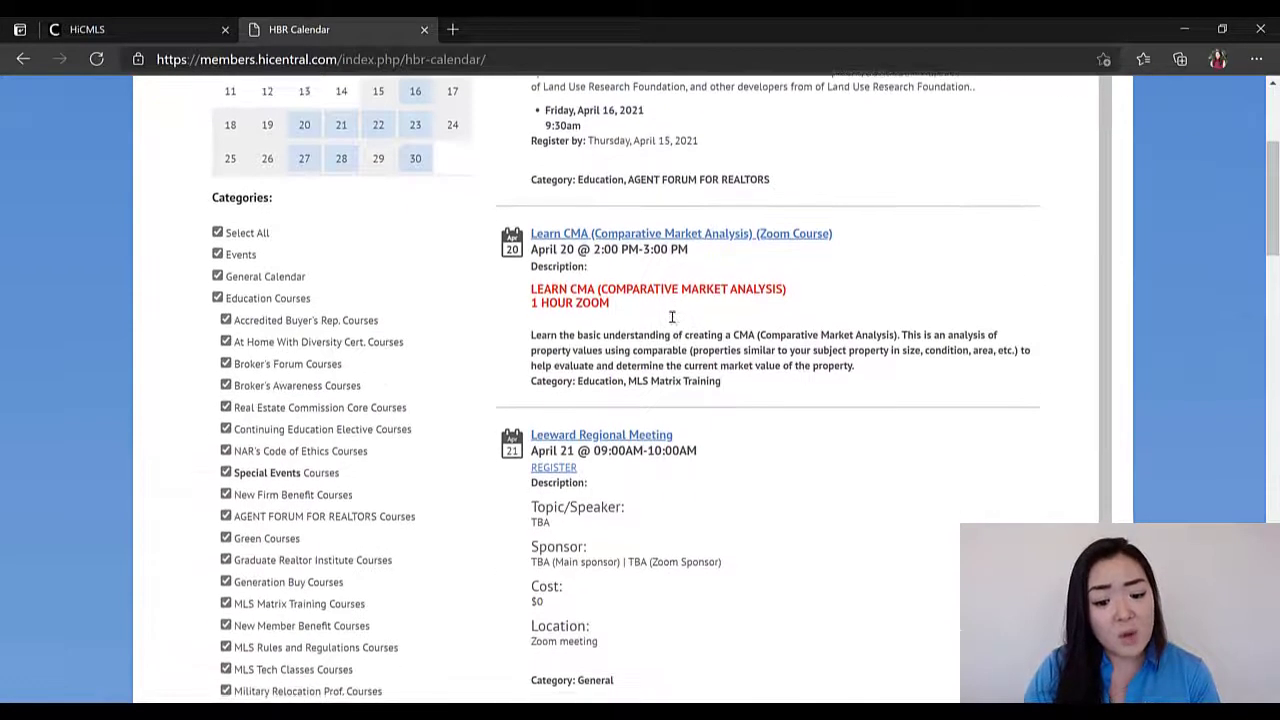
scroll(down, 3)
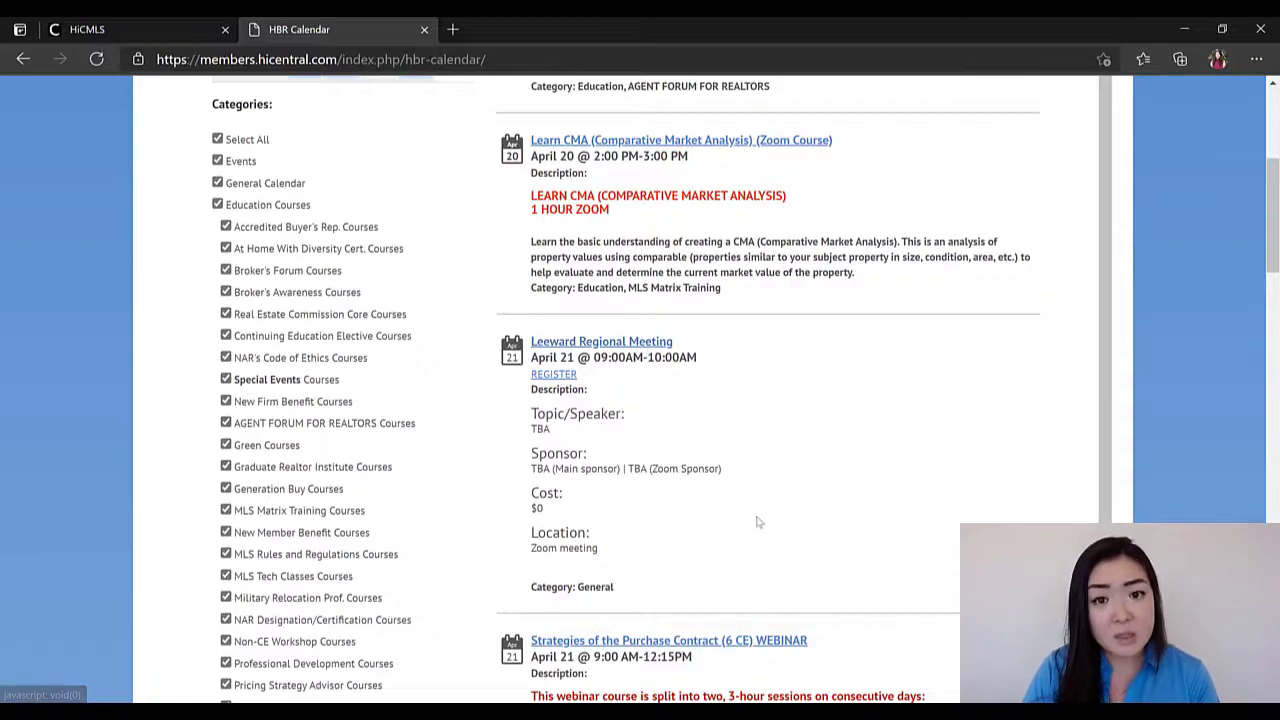
scroll(down, 3)
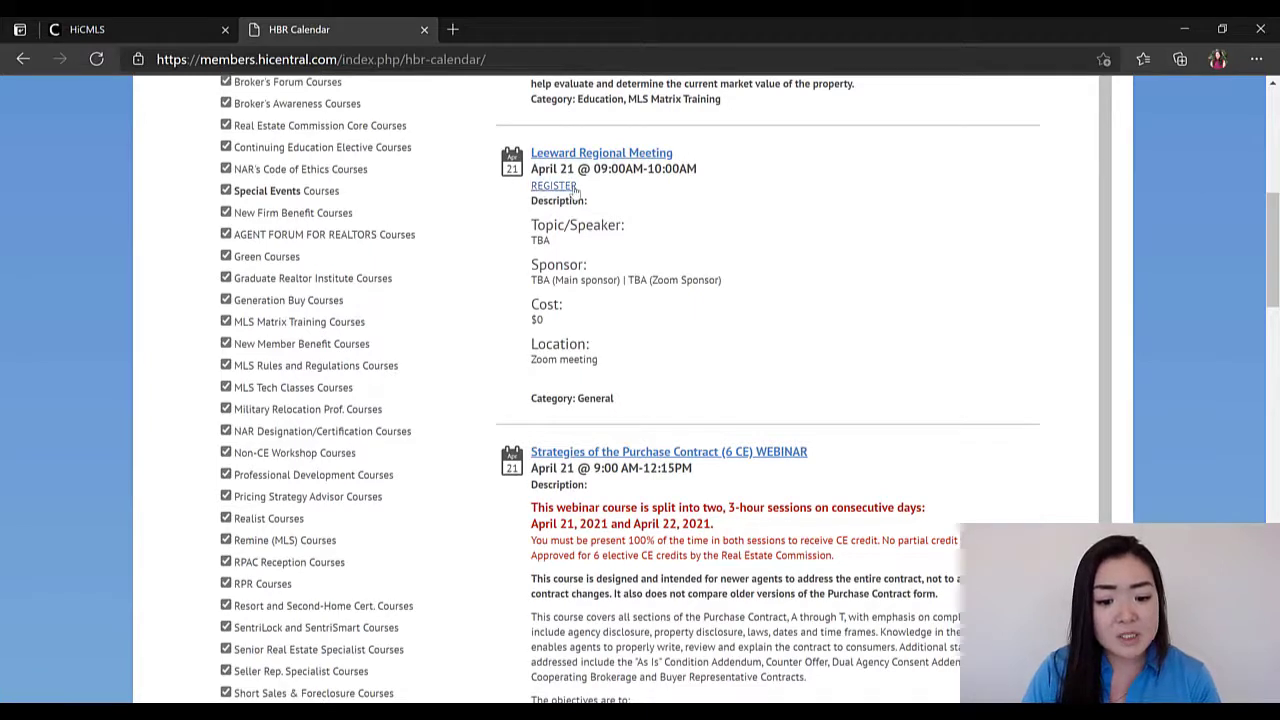
click(552, 184)
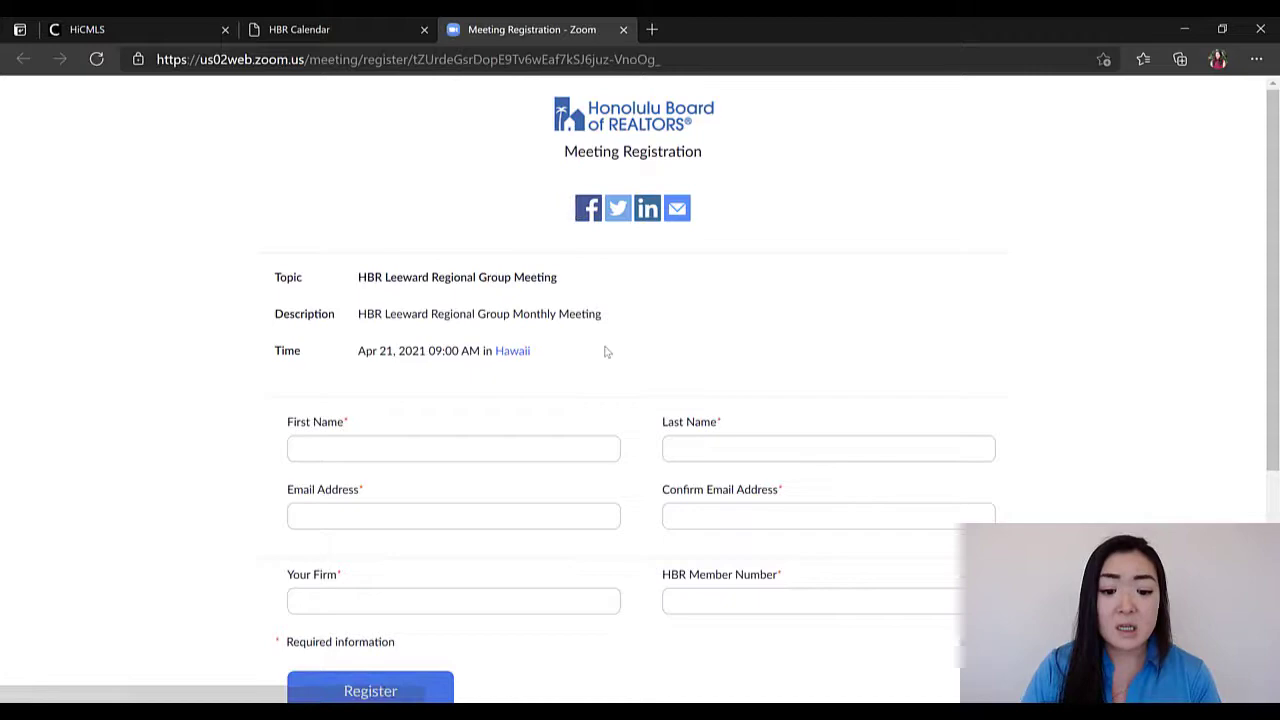
mouse_move(600, 390)
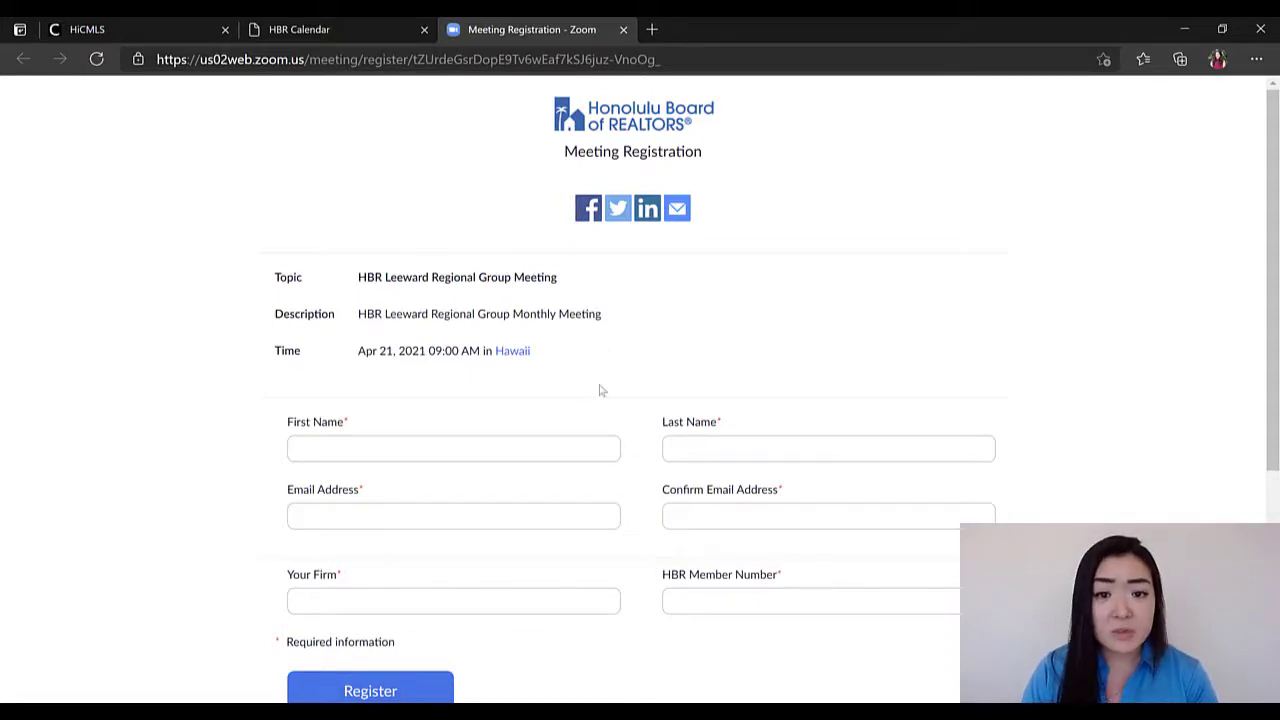
Step: Return to the HBR Calendar and scroll down to the ABC's of MLS course
click(336, 30)
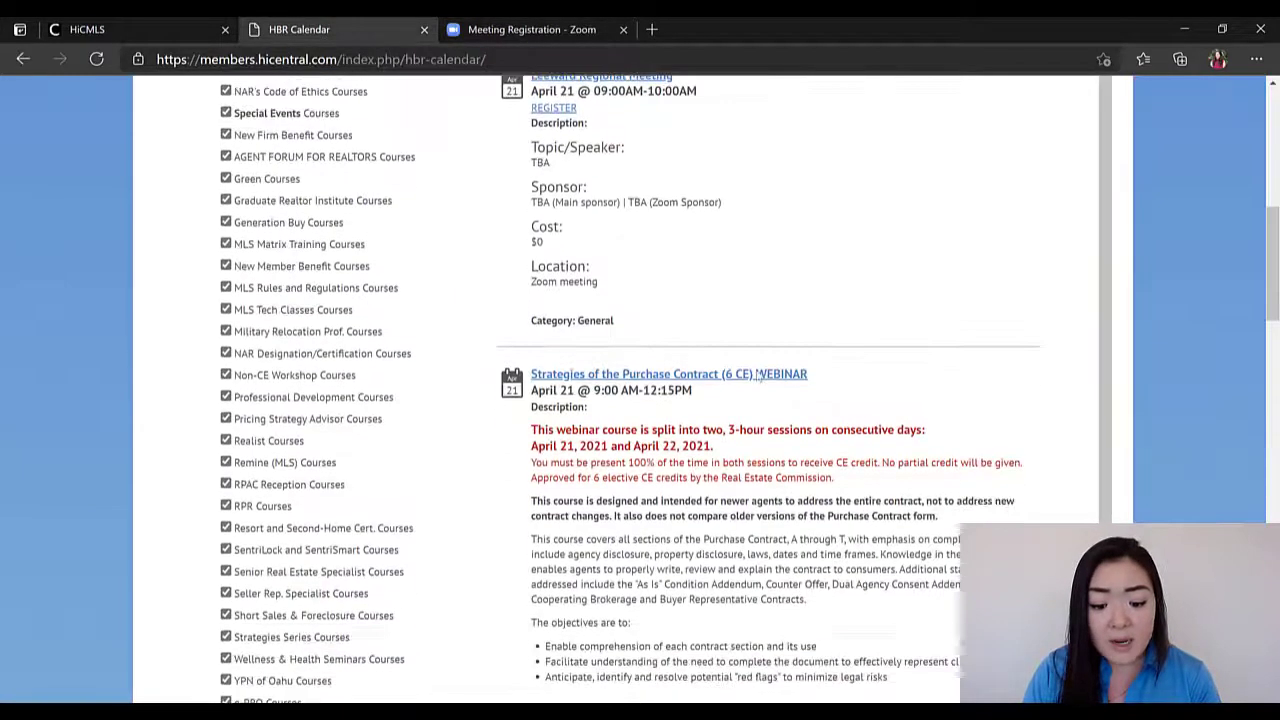
scroll(down, 3)
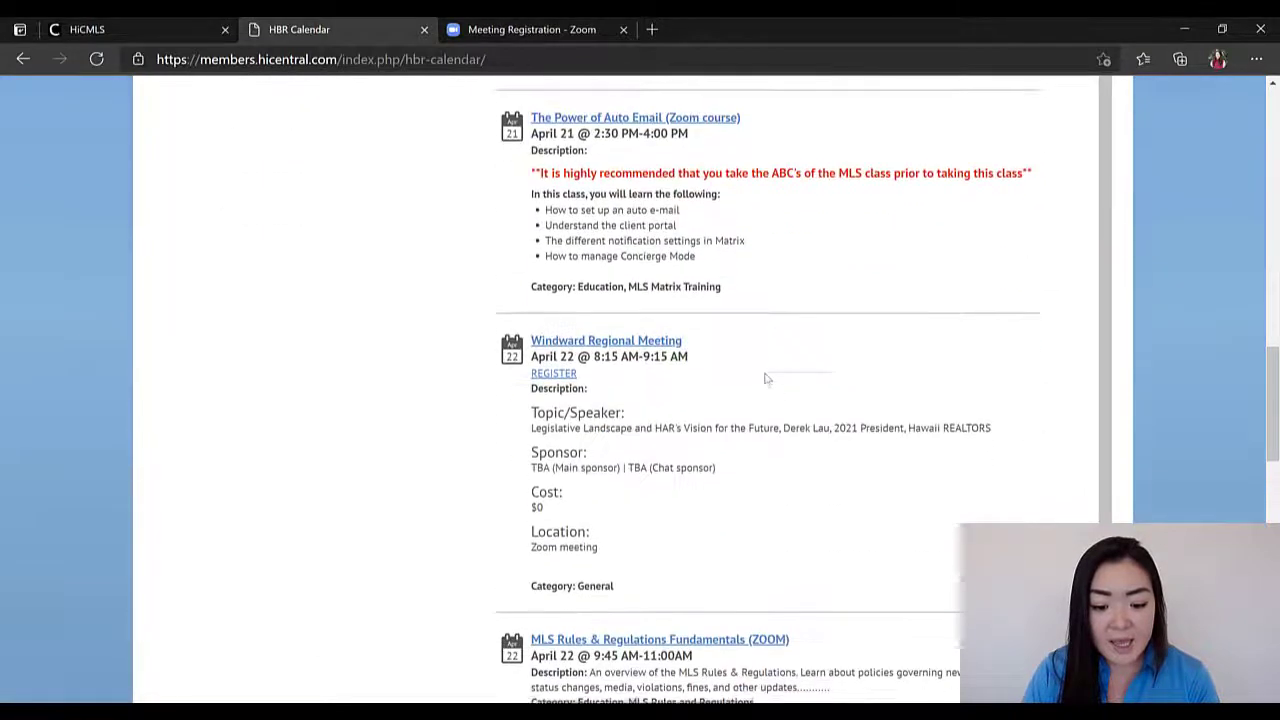
scroll(down, 3)
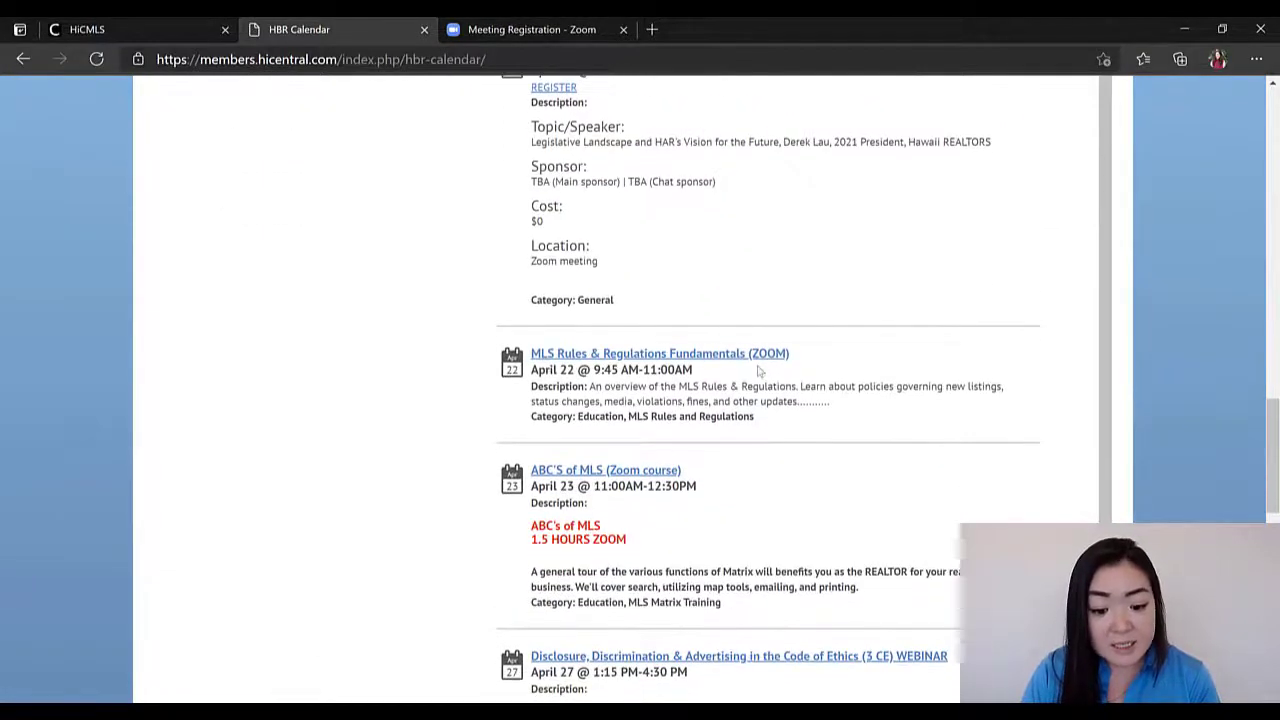
mouse_move(604, 470)
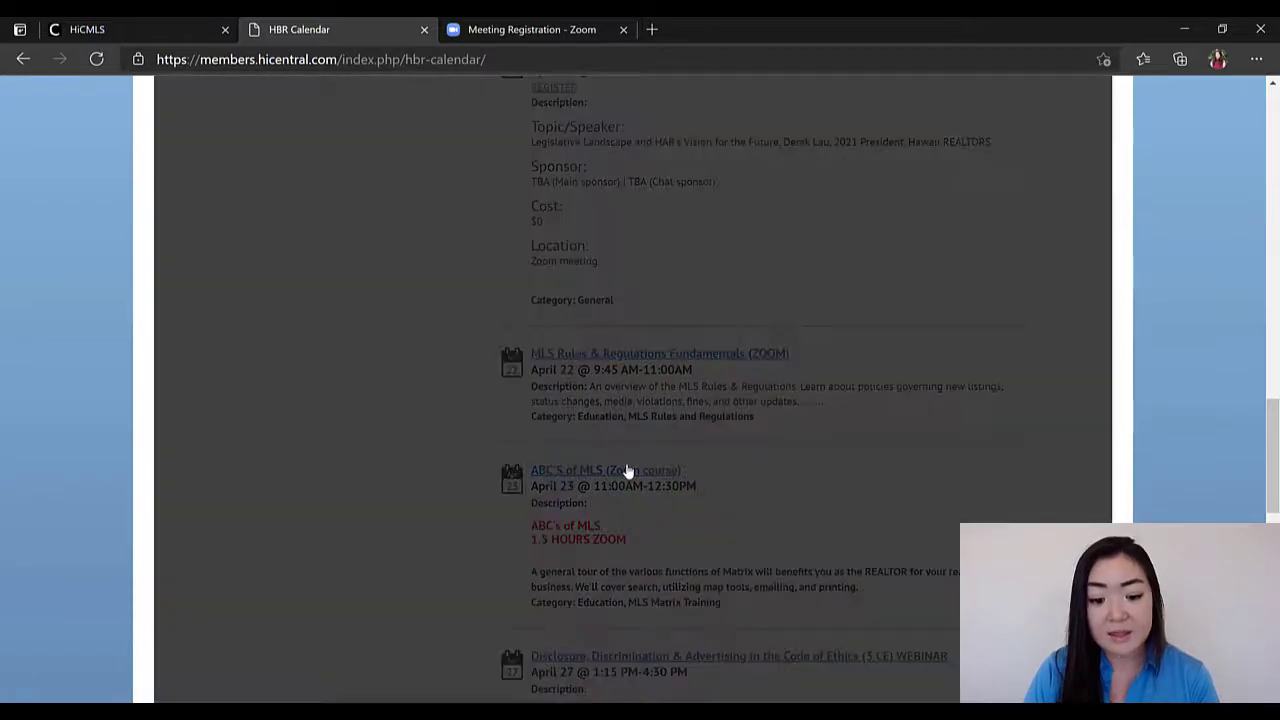
Step: Register for the ABC's of MLS Zoom course from its calendar popup, reaching the HBR login
click(566, 468)
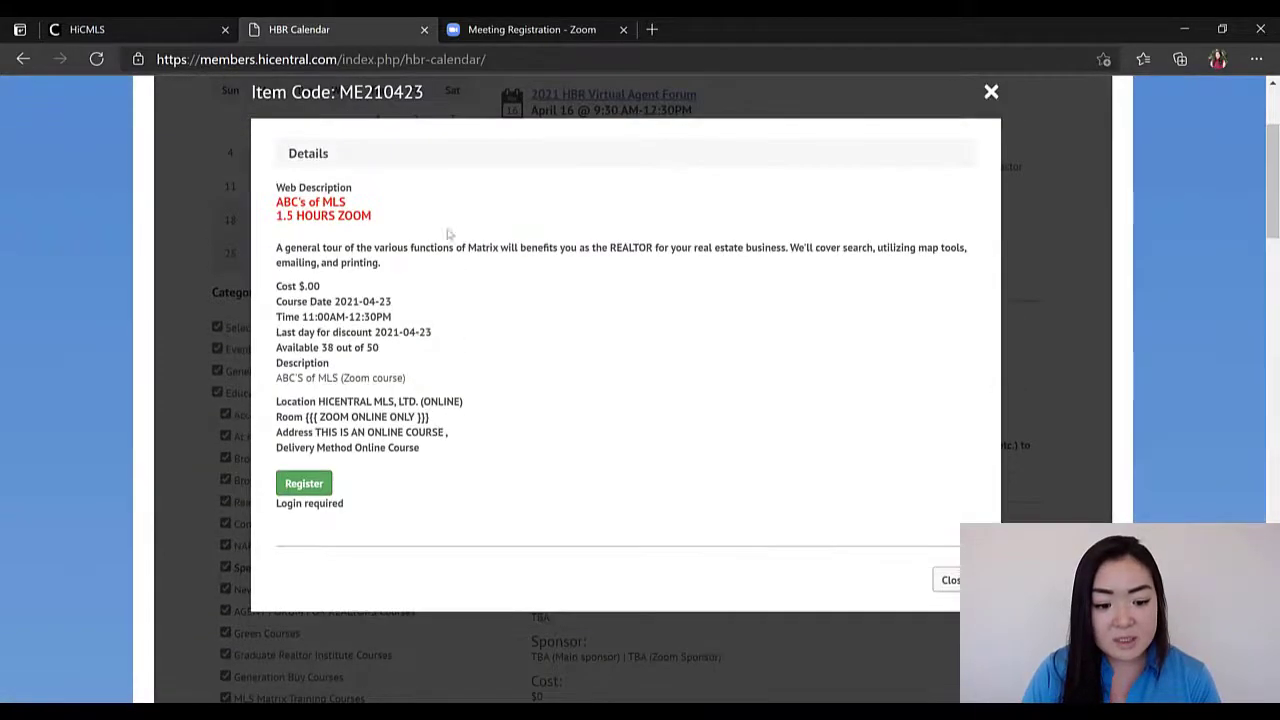
mouse_move(544, 324)
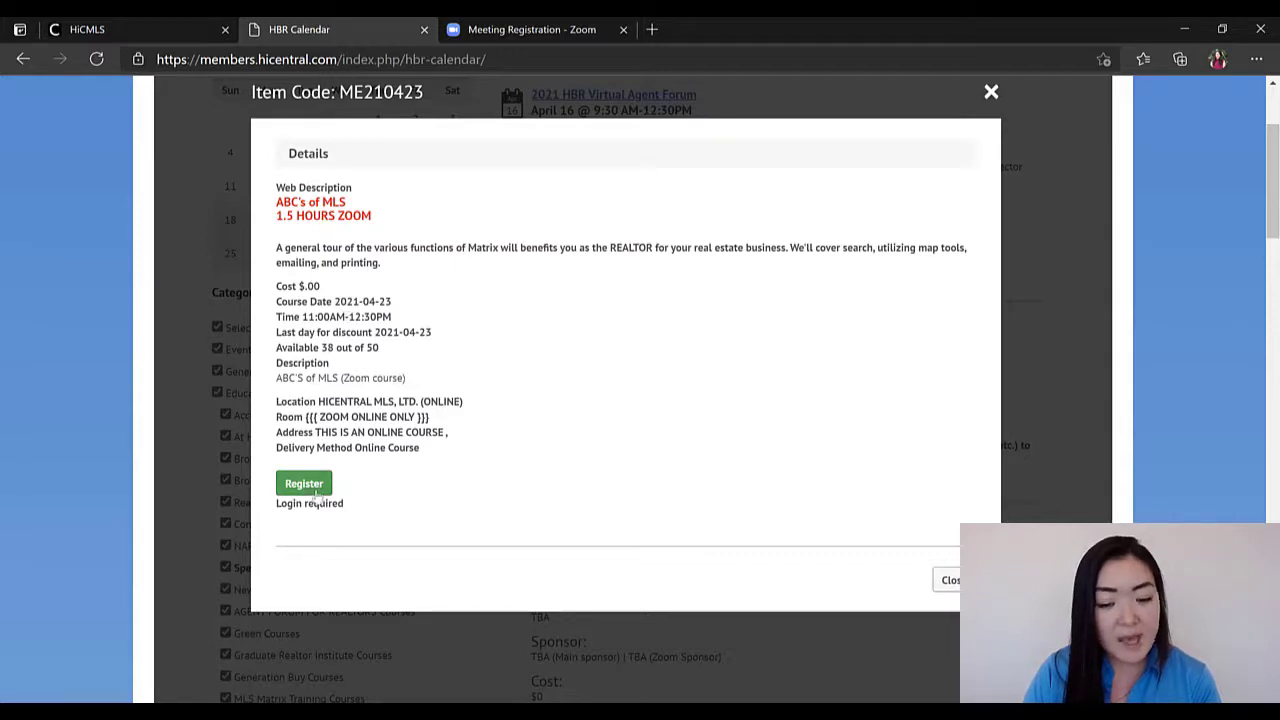
click(304, 482)
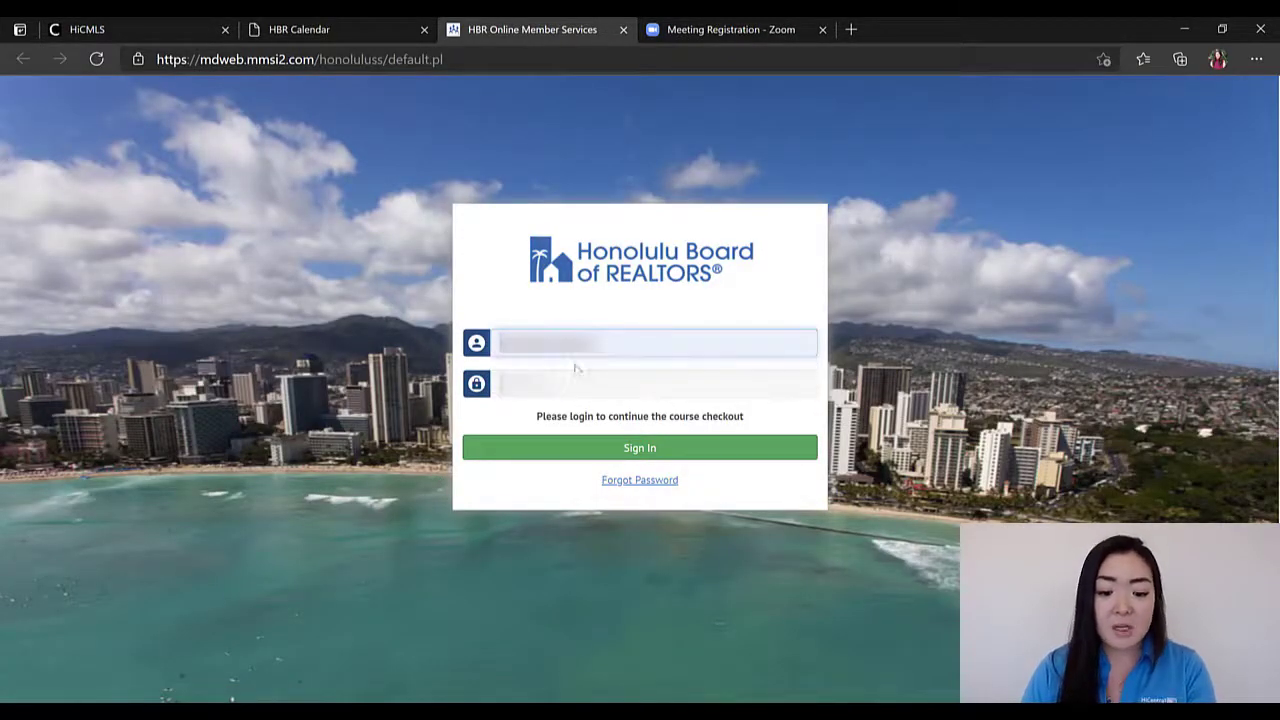
Step: Sign into HBR Online Member Services with username and password, reaching the ABC's of MLS cart
click(640, 448)
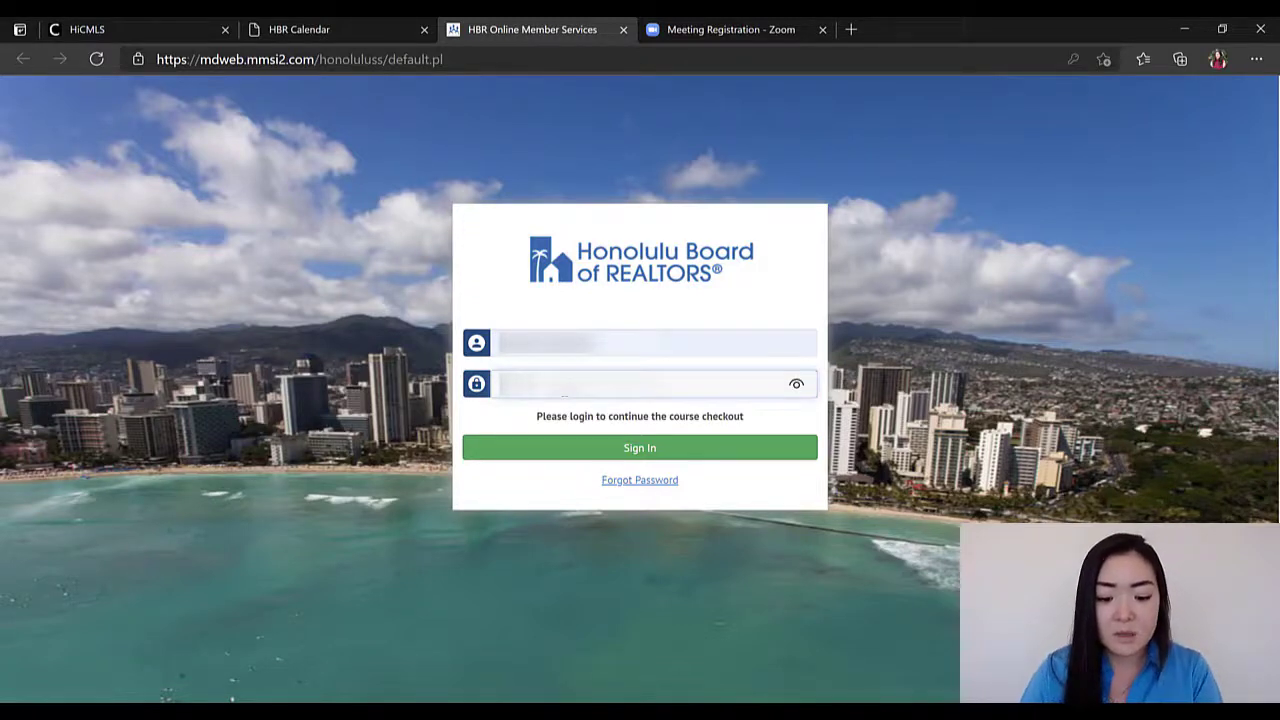
click(640, 448)
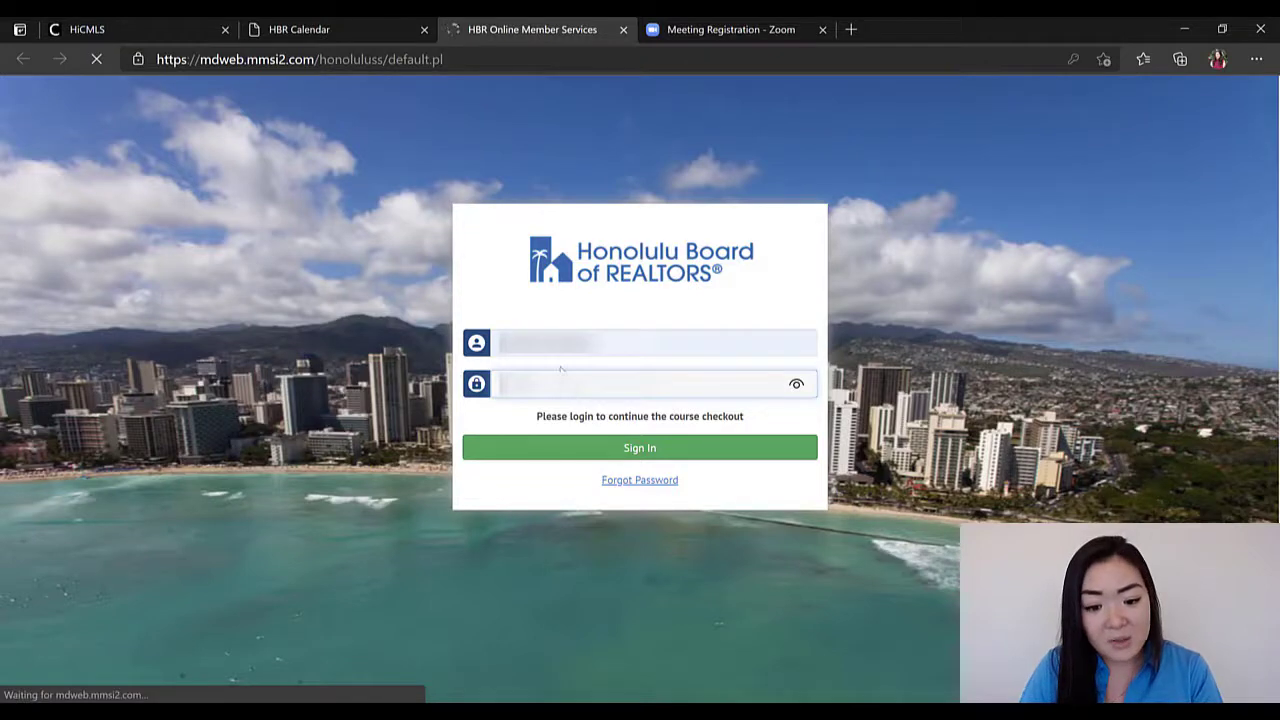
click(640, 448)
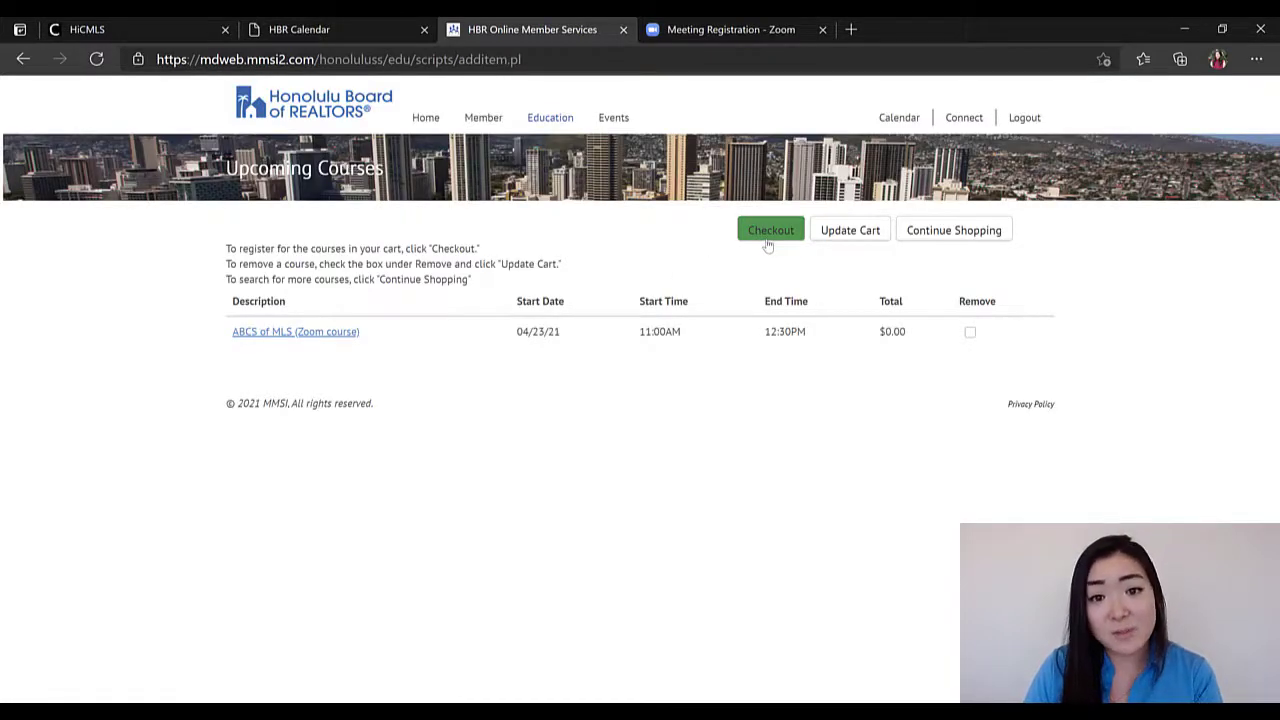
Step: Check out the free ABC's of MLS course, confirm the email, review, and register
click(770, 230)
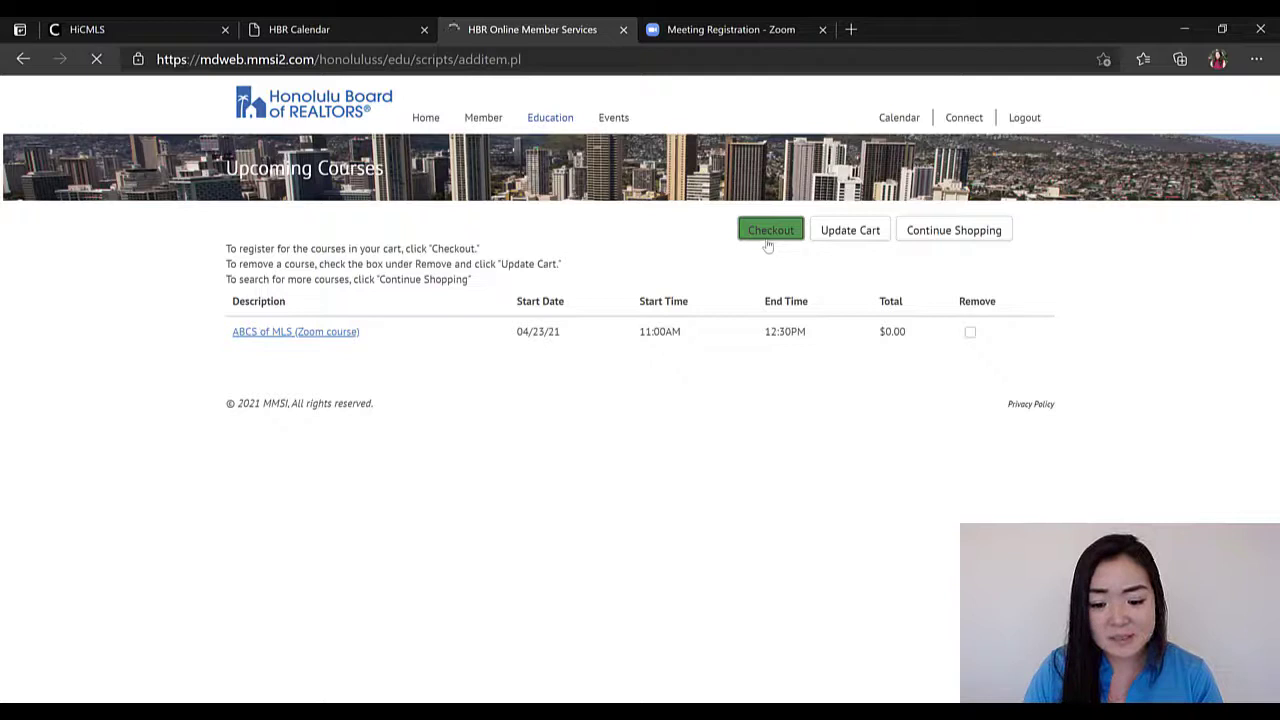
click(770, 230)
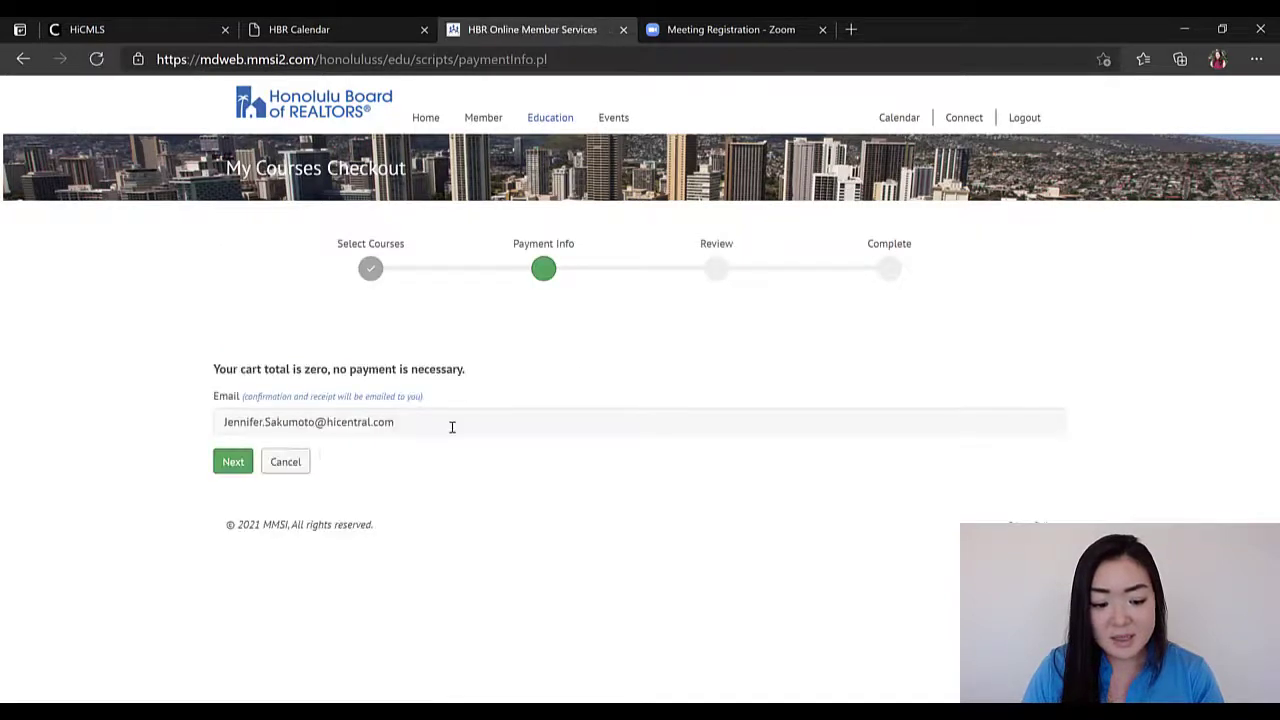
click(232, 460)
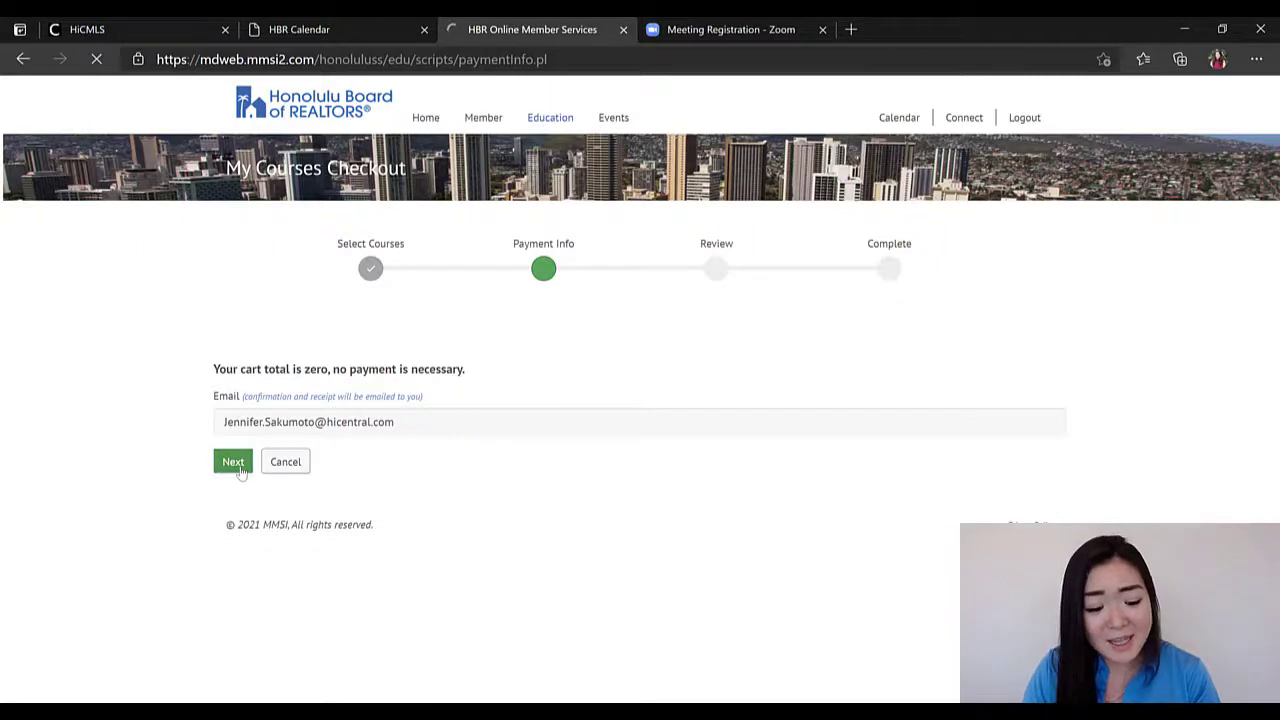
click(232, 460)
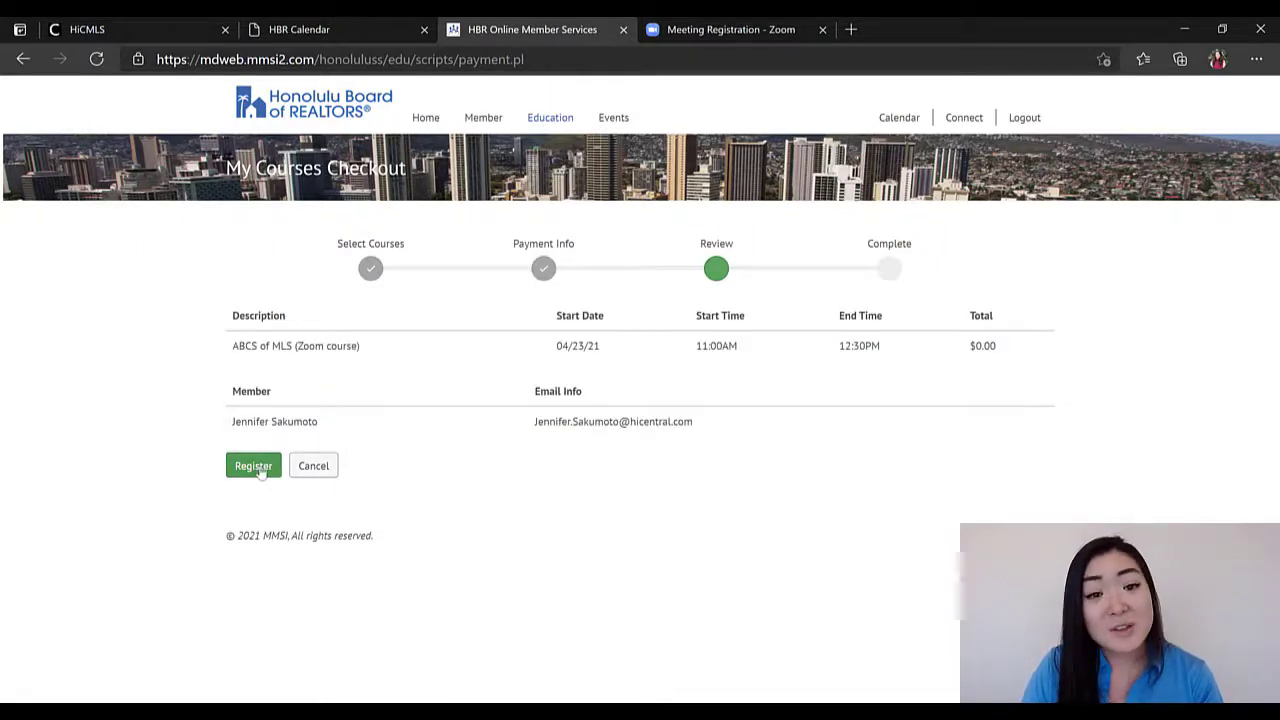
click(252, 464)
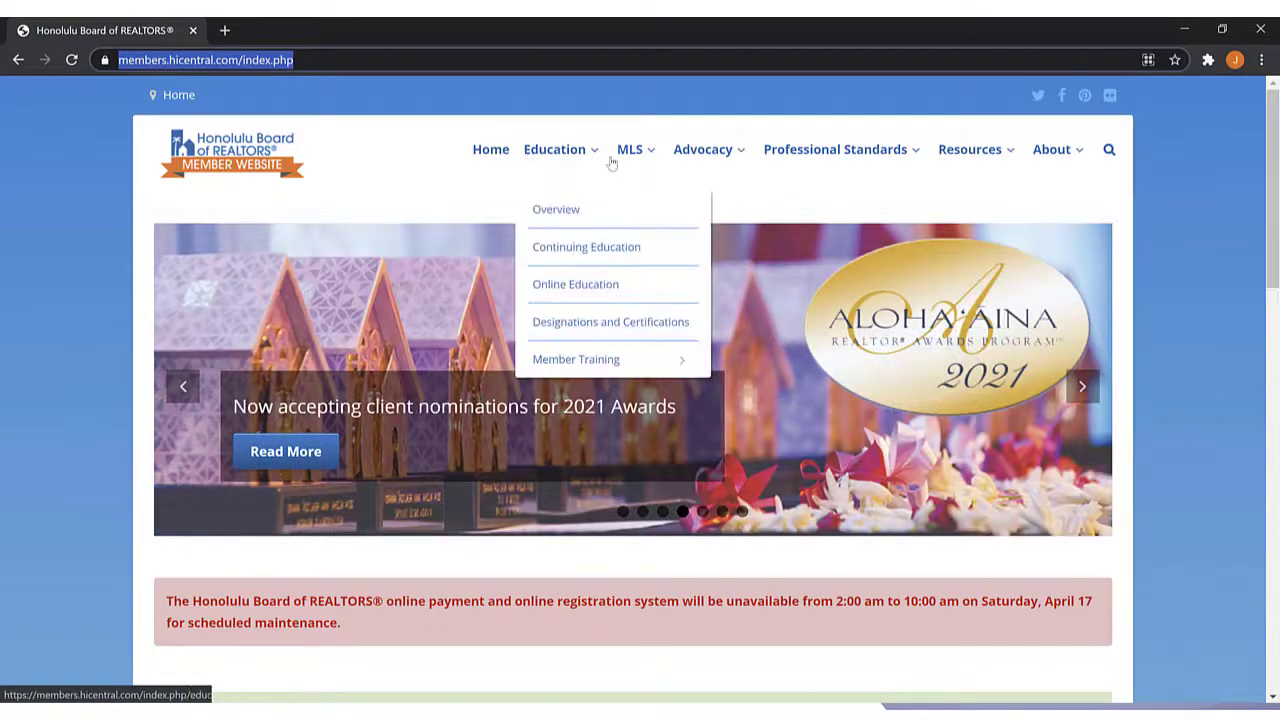
mouse_move(702, 148)
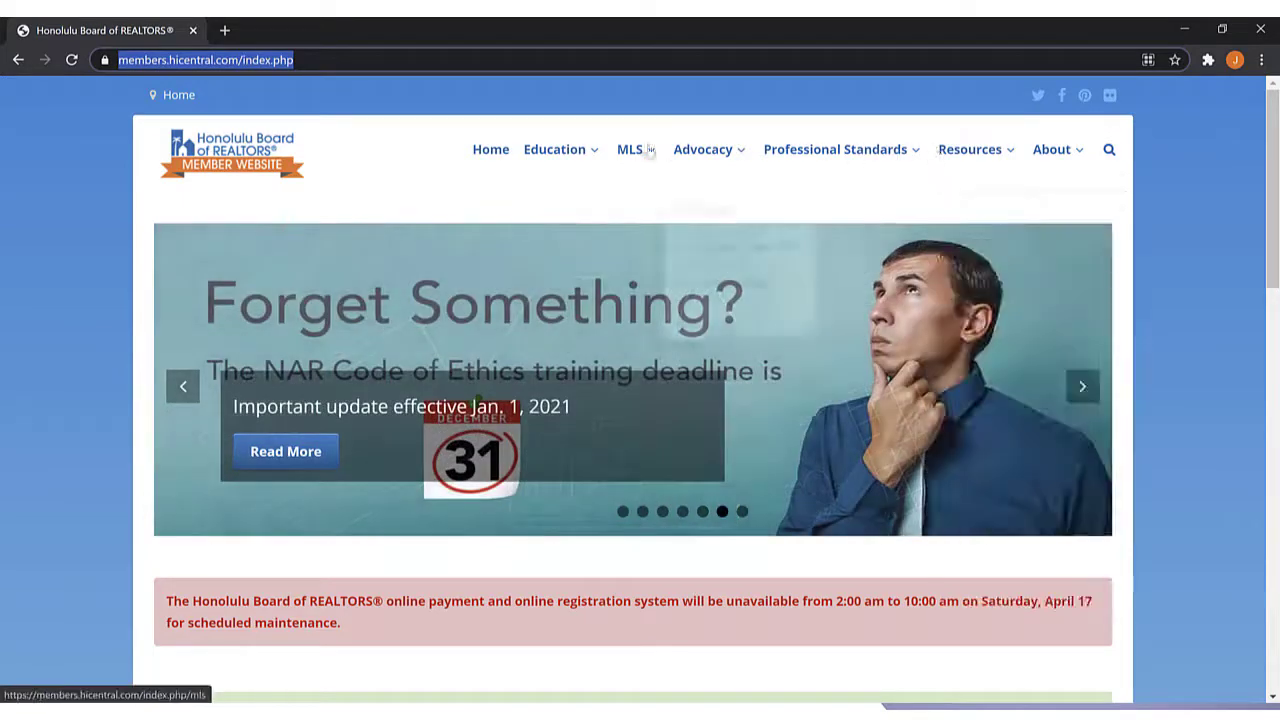
Step: Open the Code of Ethics page under Professional Standards on the member website
click(672, 358)
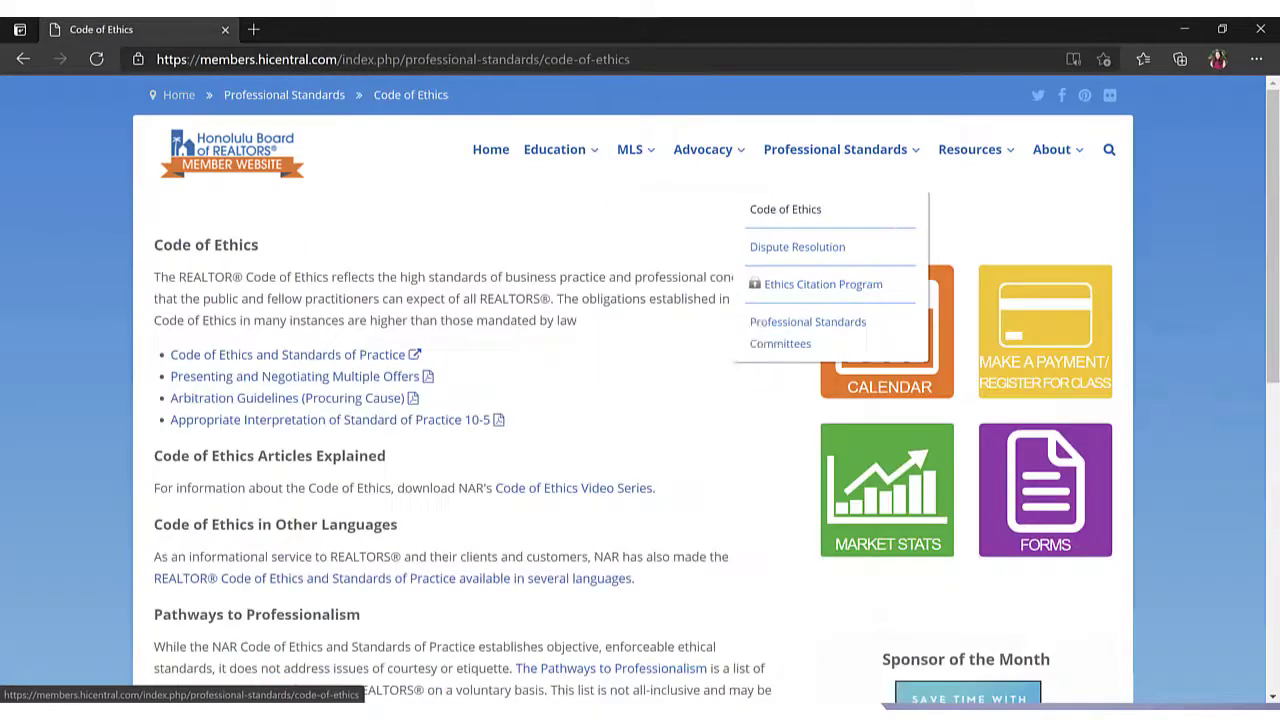
mouse_move(784, 210)
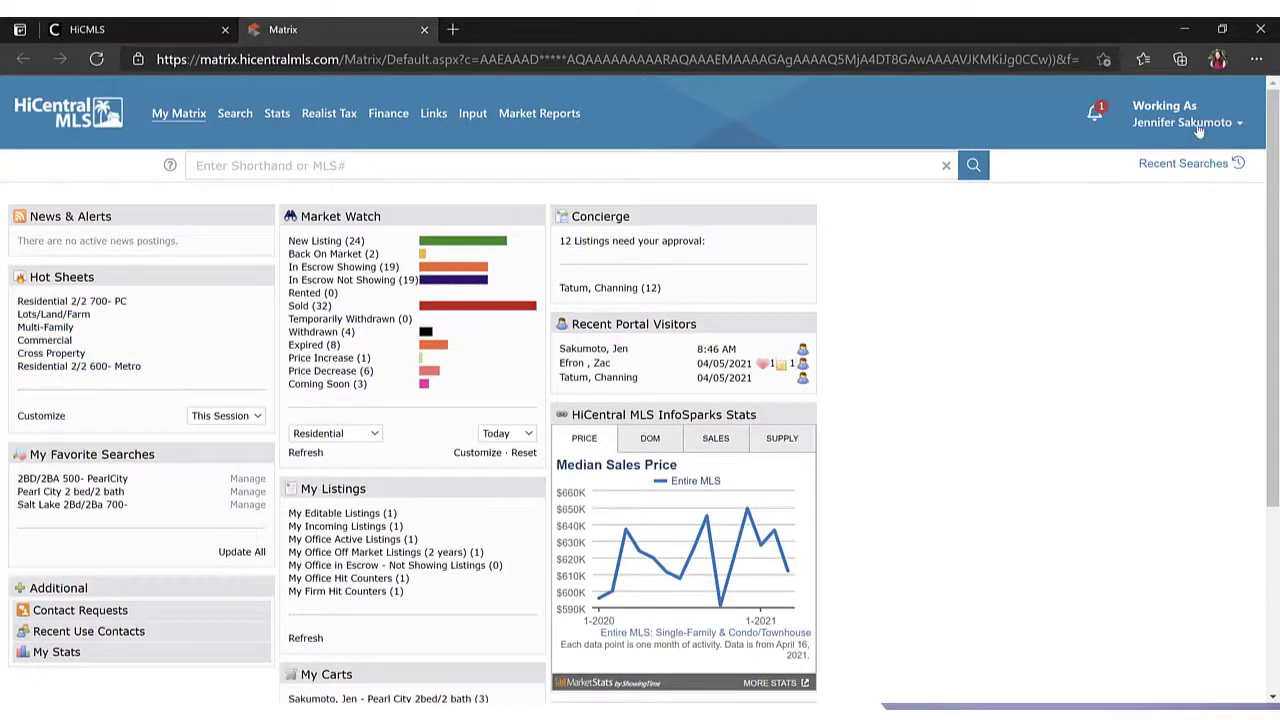
Step: Search the Matrix help index for 'auto e-mail' from the account Help menu
click(1184, 112)
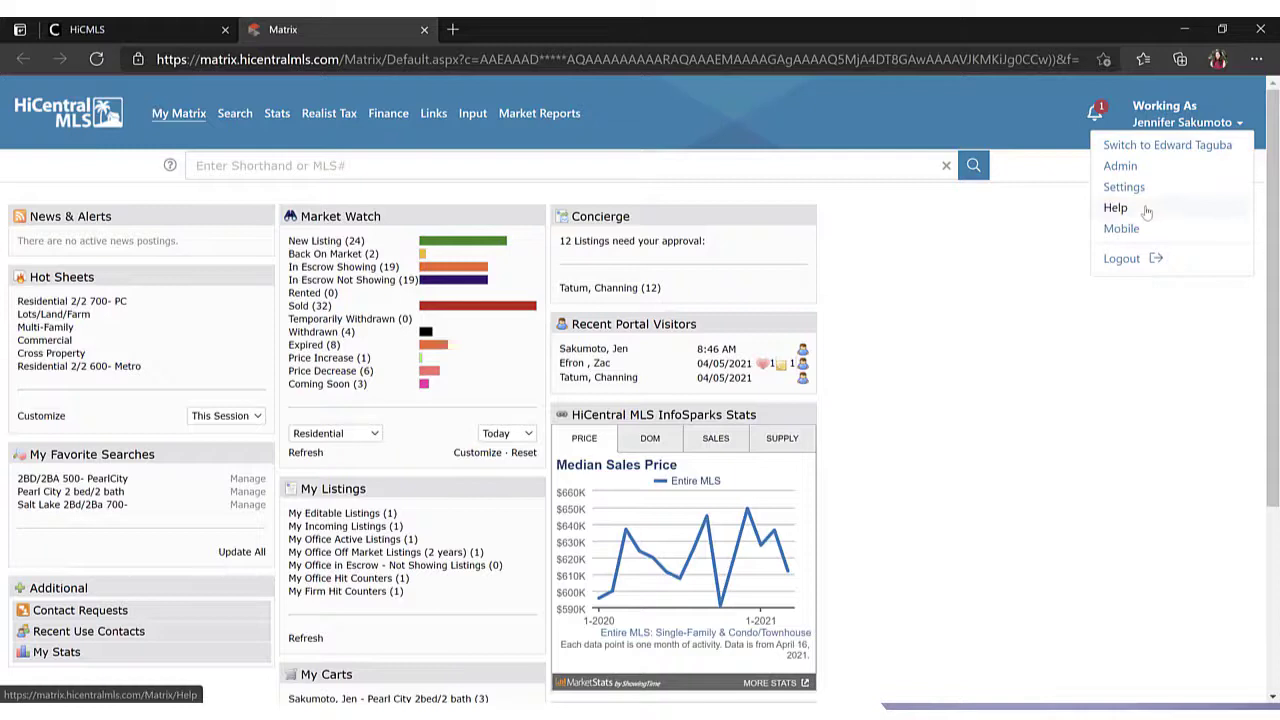
click(1114, 208)
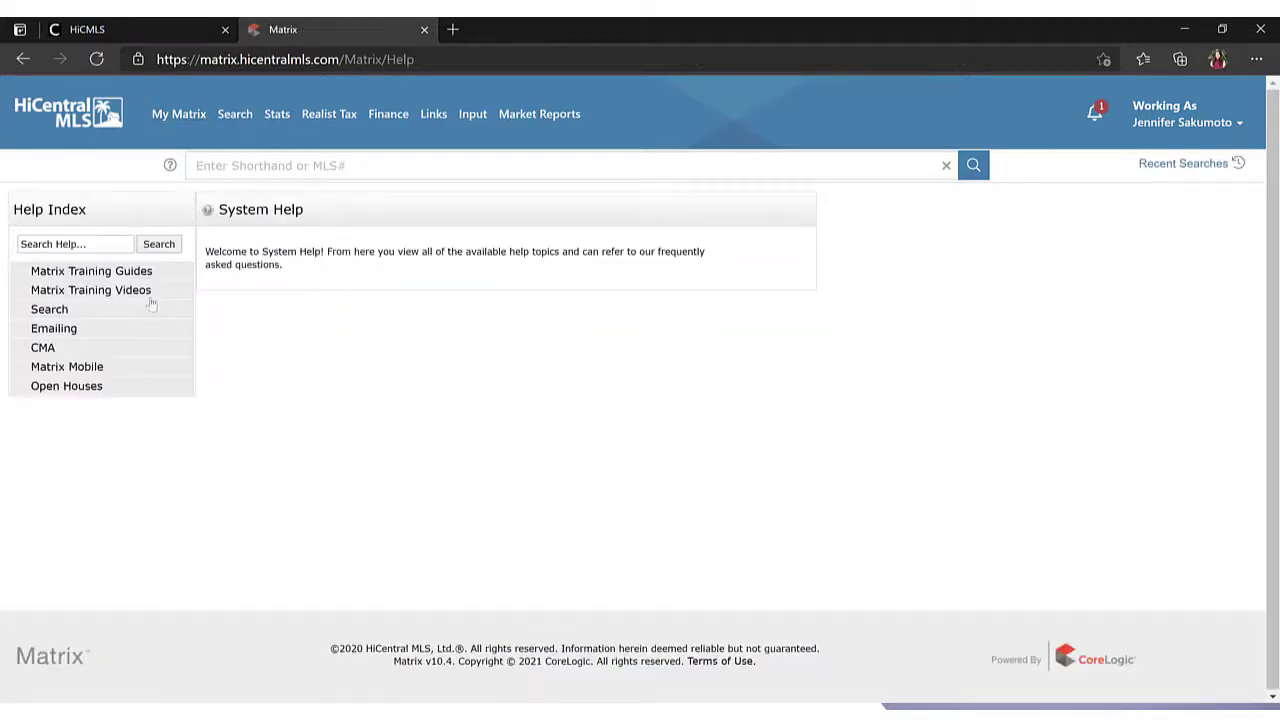
click(92, 270)
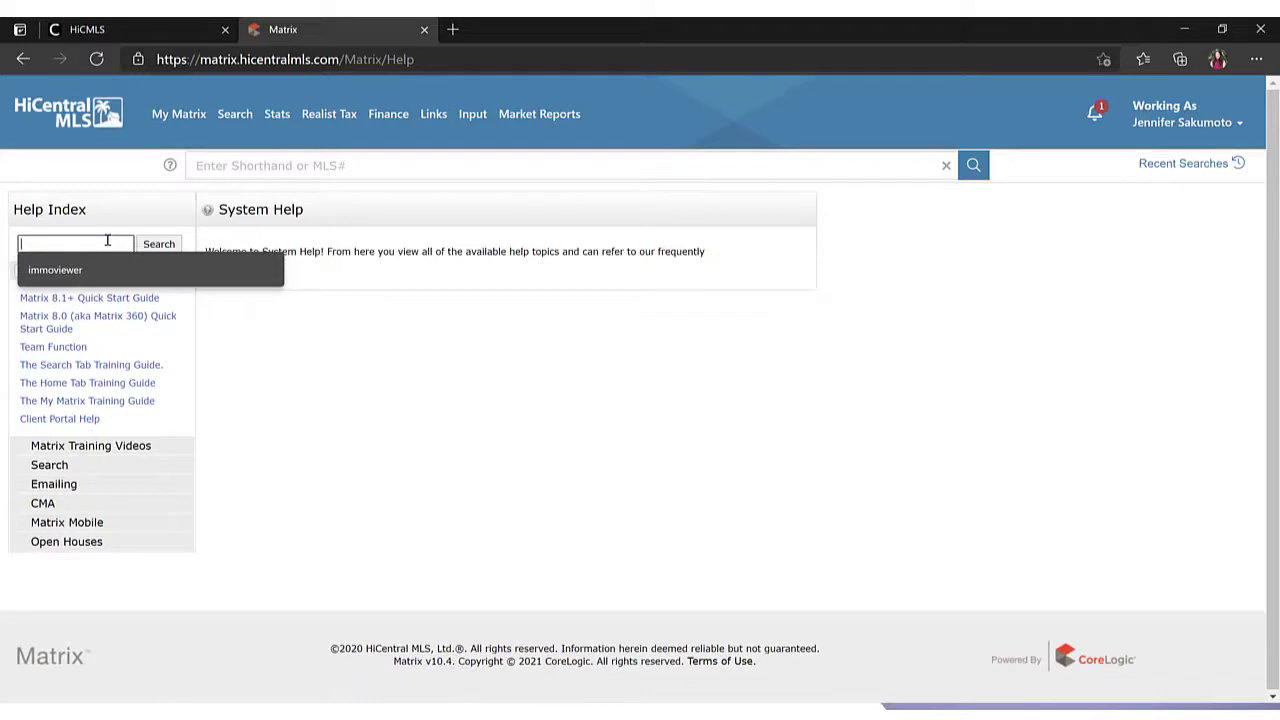
text(auto e)
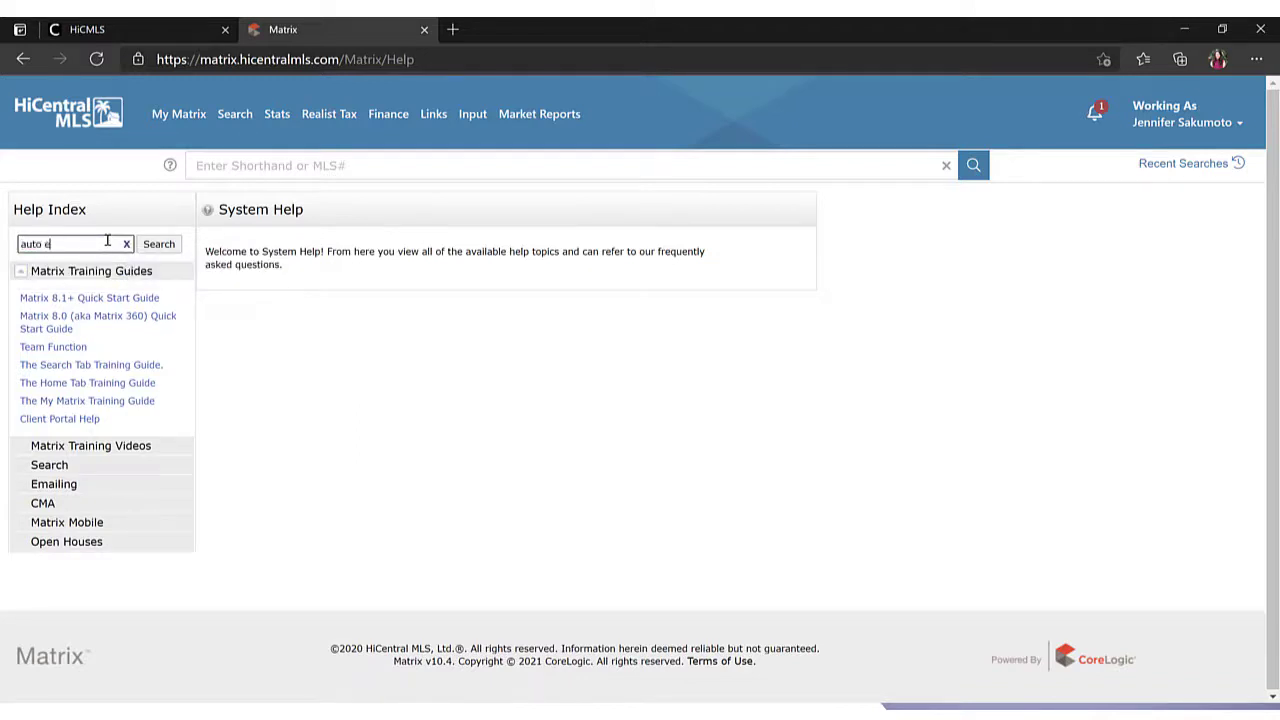
click(158, 244)
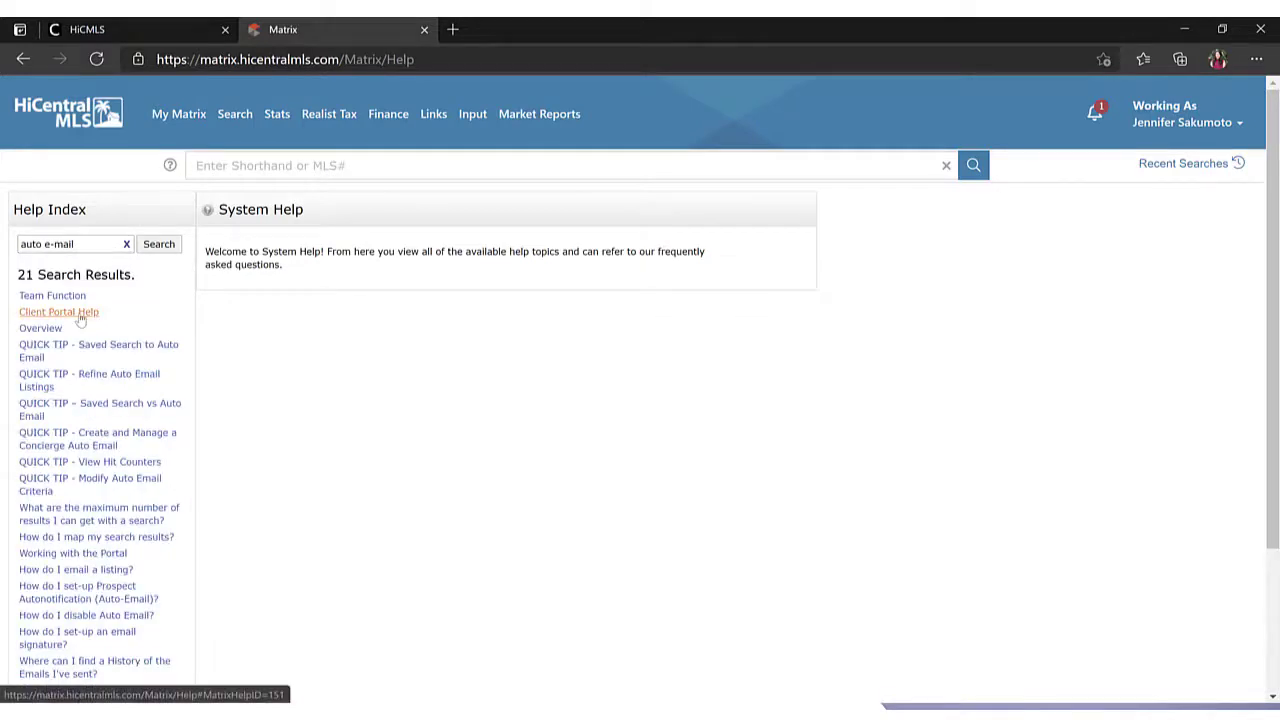
mouse_move(88, 484)
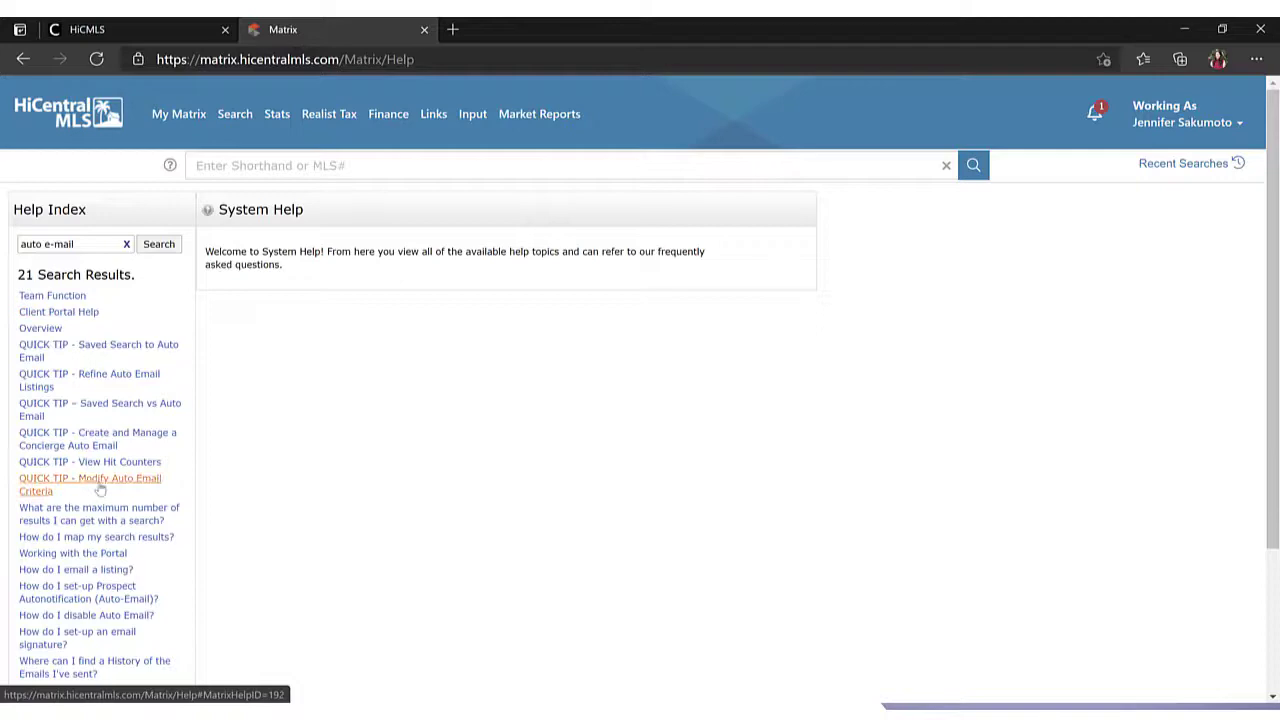
Step: Open the QUICK TIP - Modify Auto Email Criteria video result
click(90, 484)
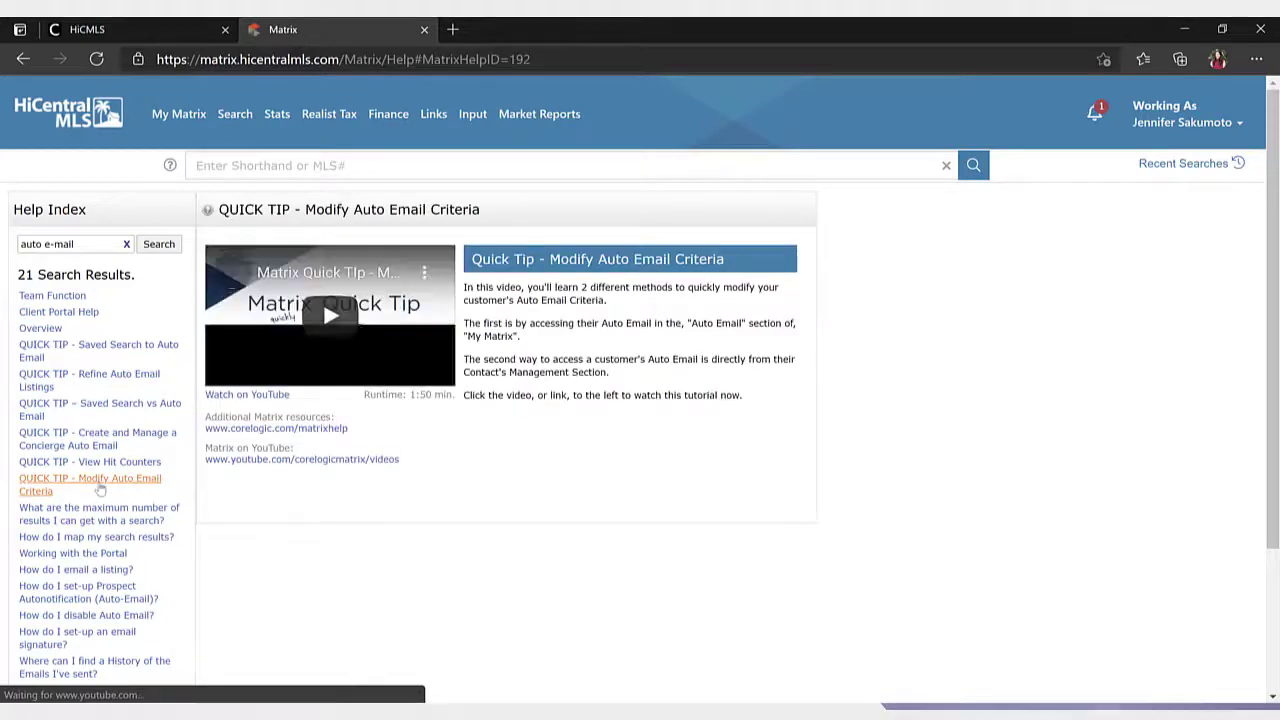